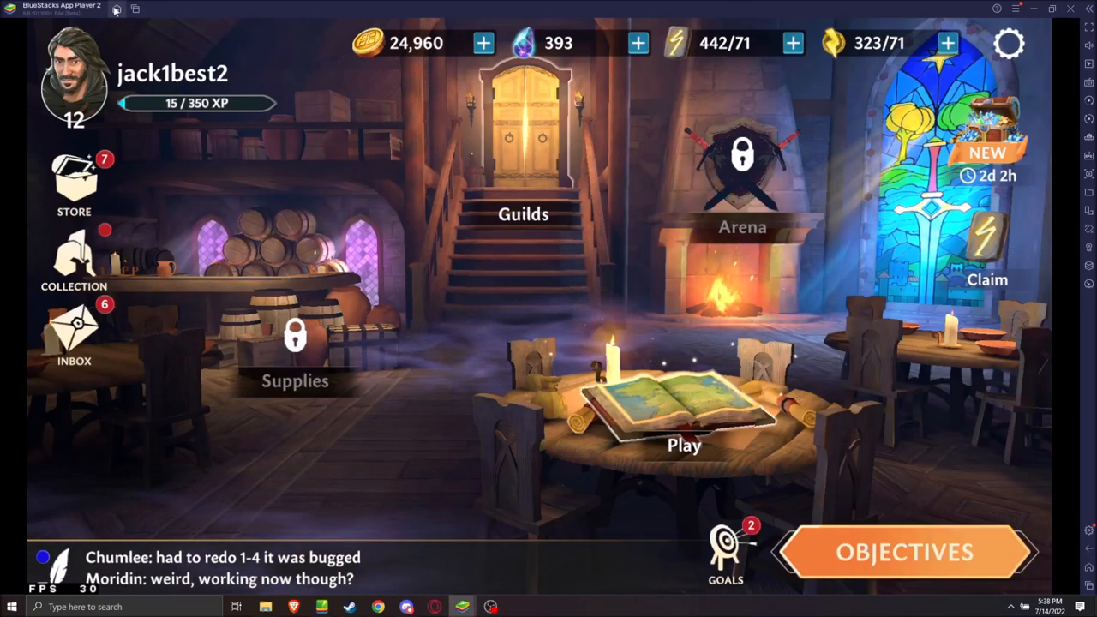
Step: Show the BlueStacks download page in Chrome and highlight the 'Pie 64-bit (Beta)' version
{"action": "left_click", "coordinate": [117, 8]}
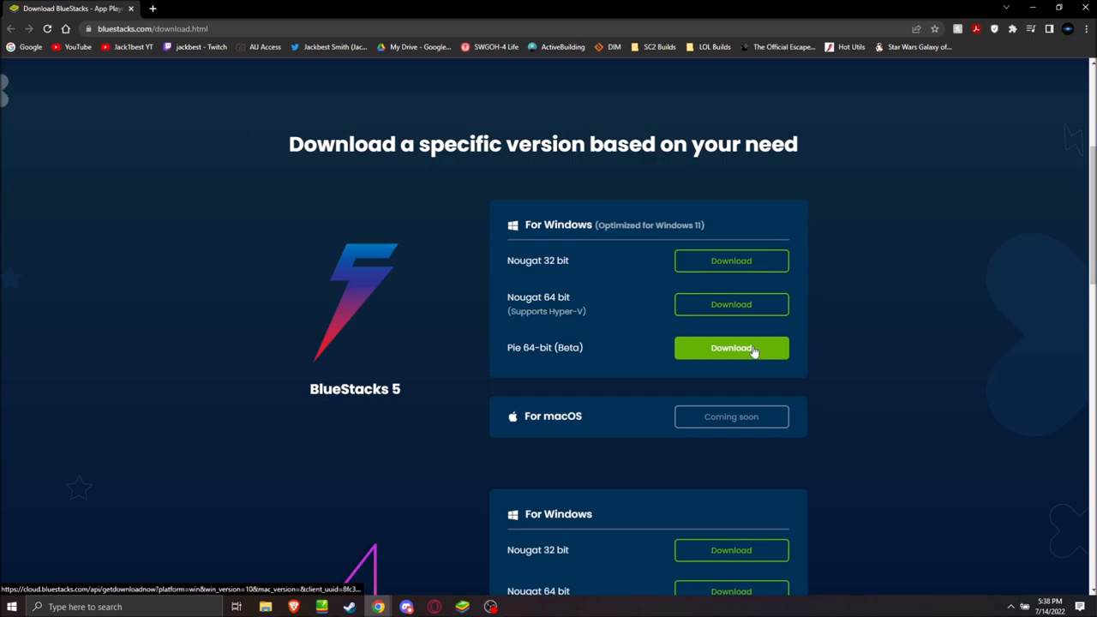
{"action": "mouse_move", "coordinate": [597, 353]}
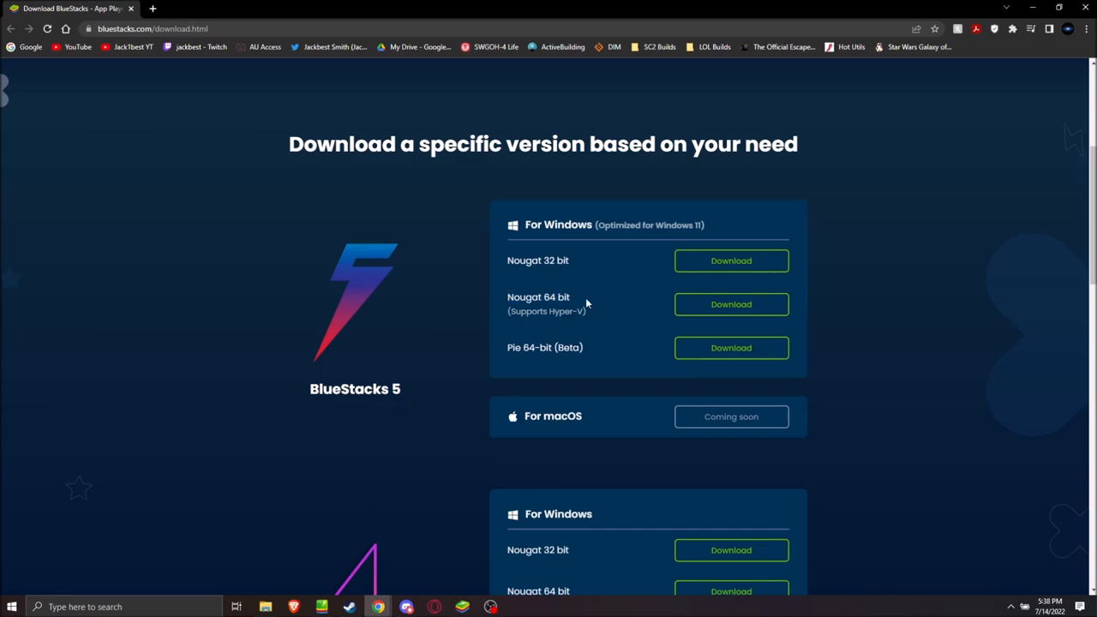
{"action": "double_click", "coordinate": [544, 347]}
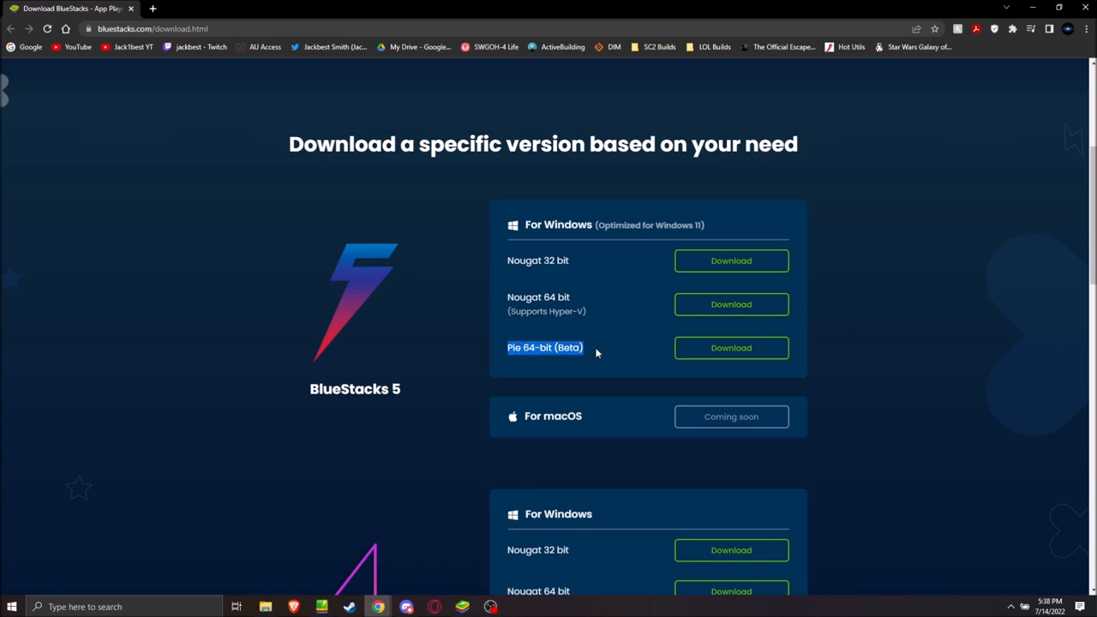
{"action": "scroll", "scroll_direction": "up", "scroll_amount": 3}
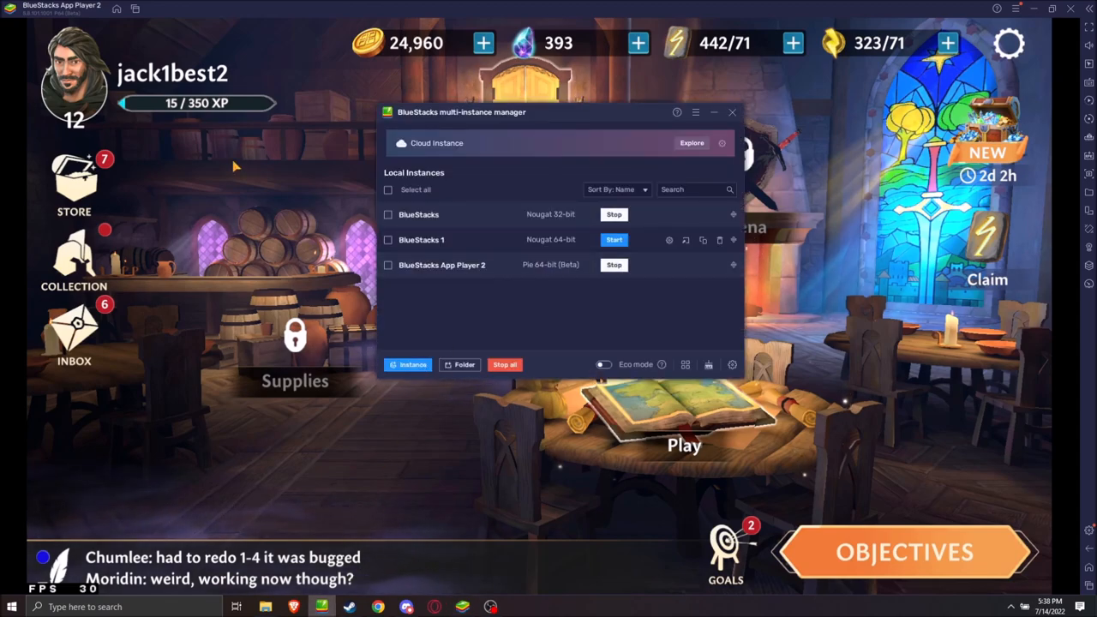
Step: Create a fresh Pie 64-bit instance with 4 cores, 4 GB RAM, 1920x1080 and High Performance mode
{"action": "left_click", "coordinate": [408, 364]}
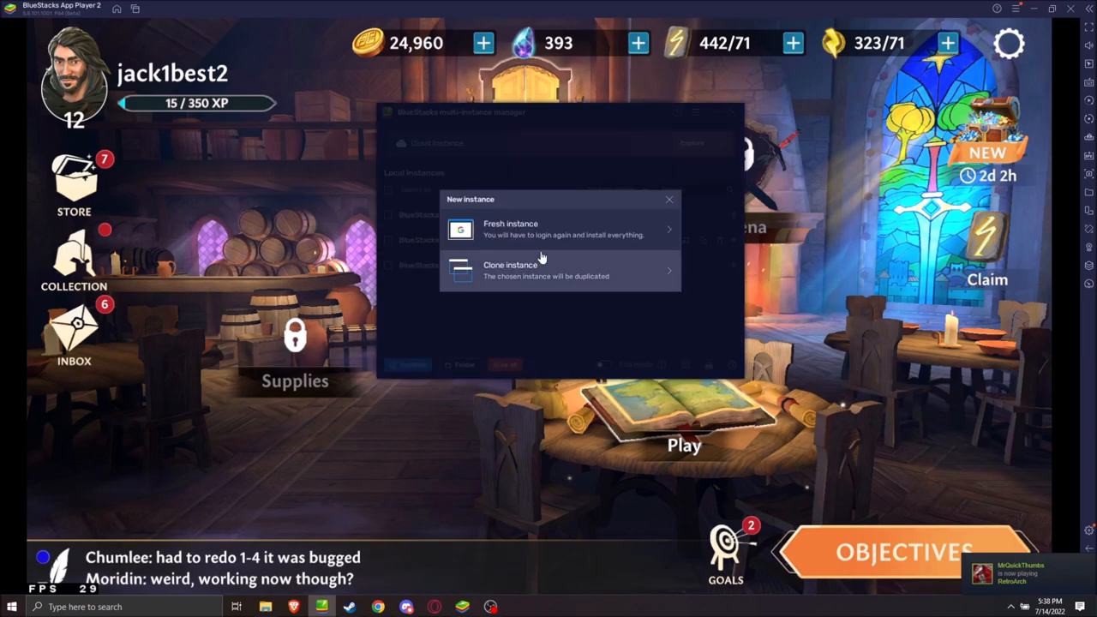
{"action": "left_click", "coordinate": [561, 228]}
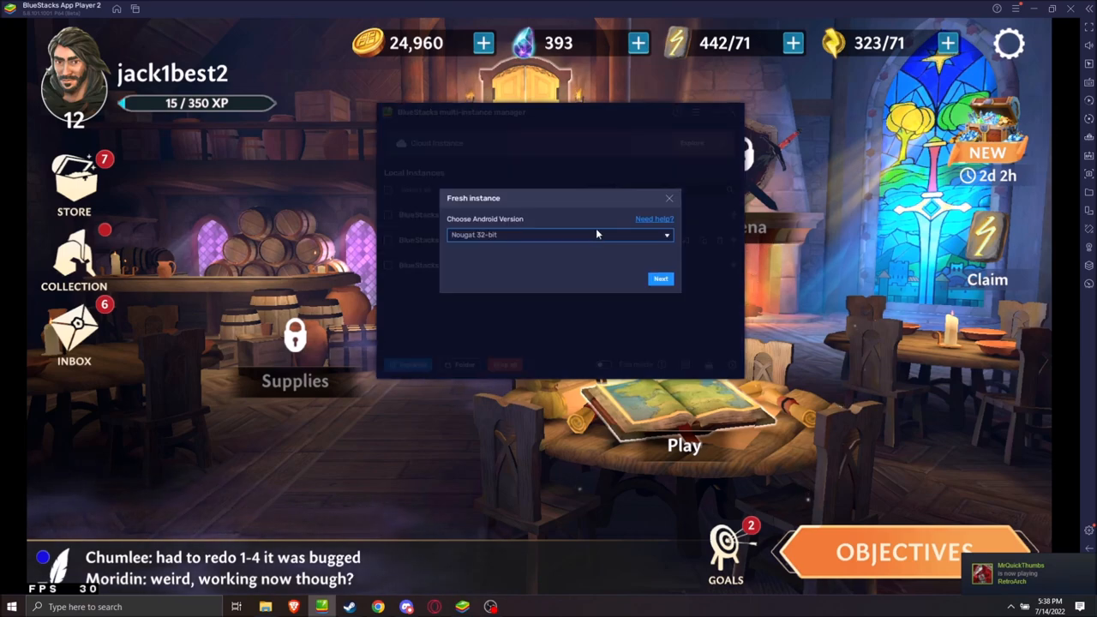
{"action": "left_click", "coordinate": [660, 279]}
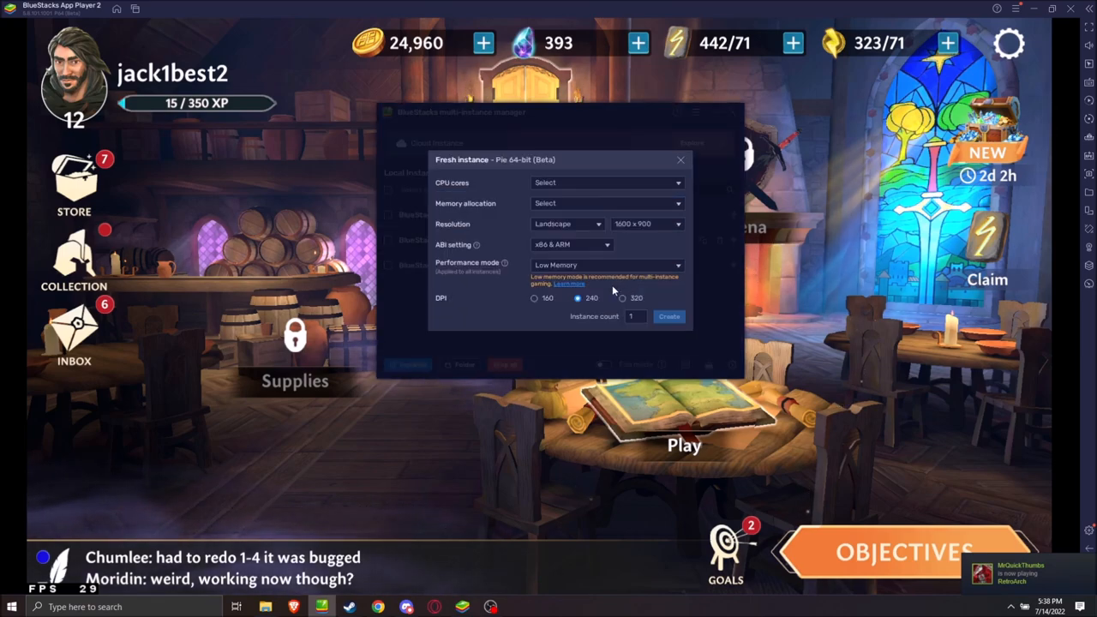
{"action": "left_click", "coordinate": [605, 203]}
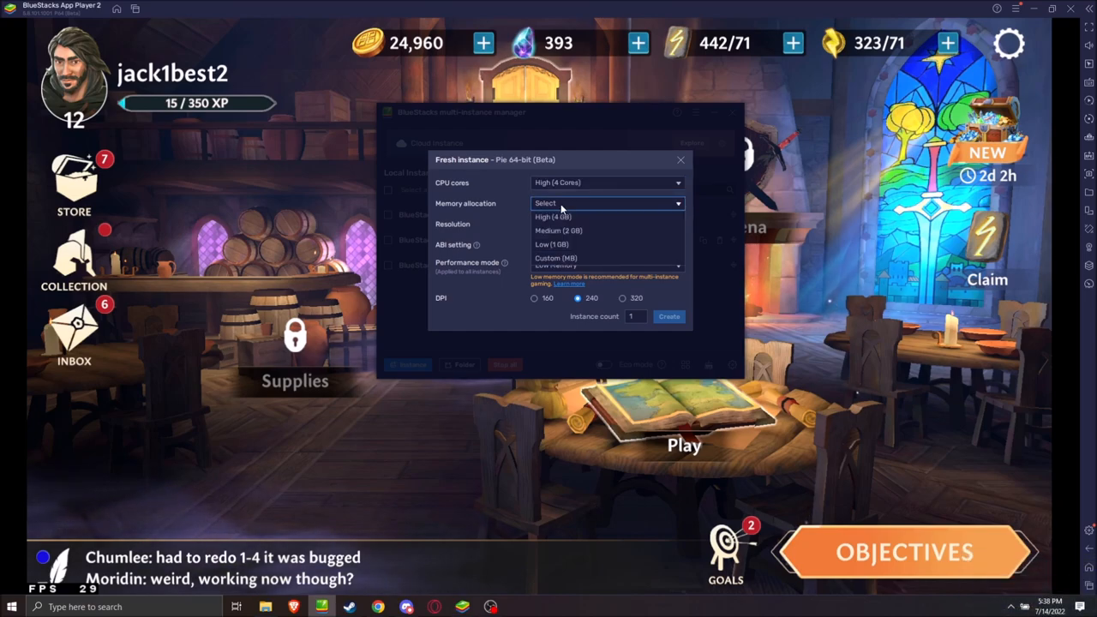
{"action": "left_click", "coordinate": [552, 216]}
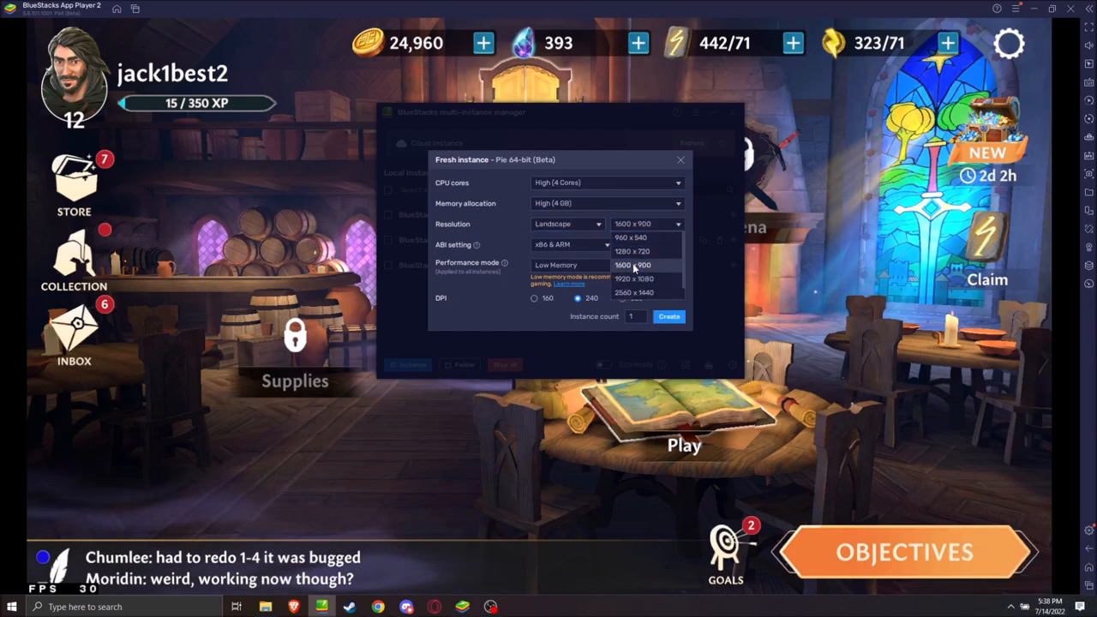
{"action": "left_click", "coordinate": [634, 278]}
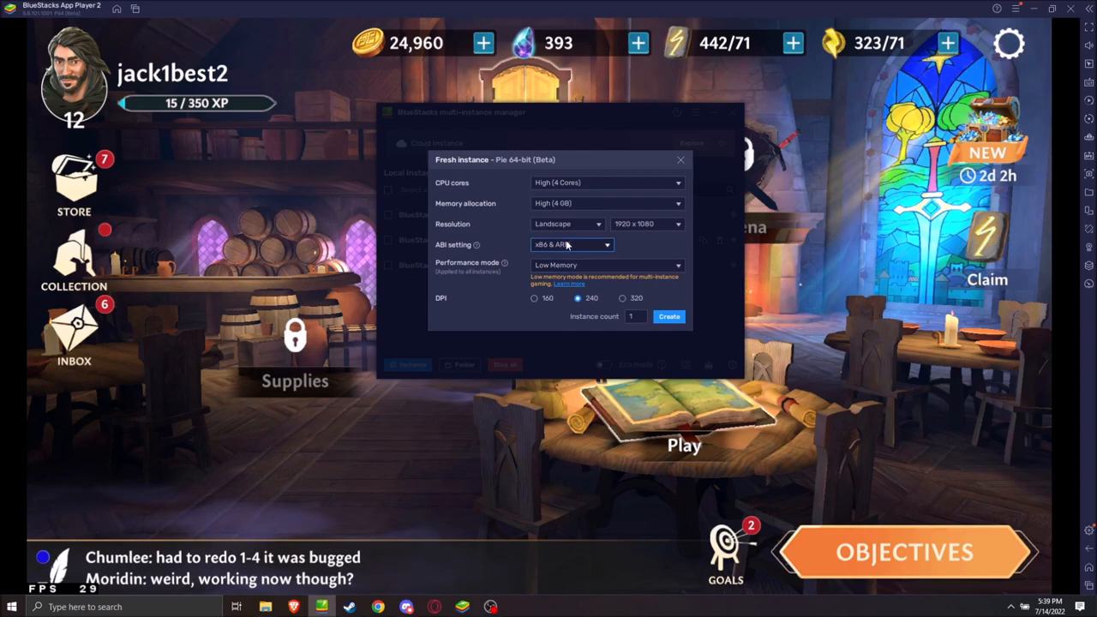
{"action": "left_click", "coordinate": [607, 265]}
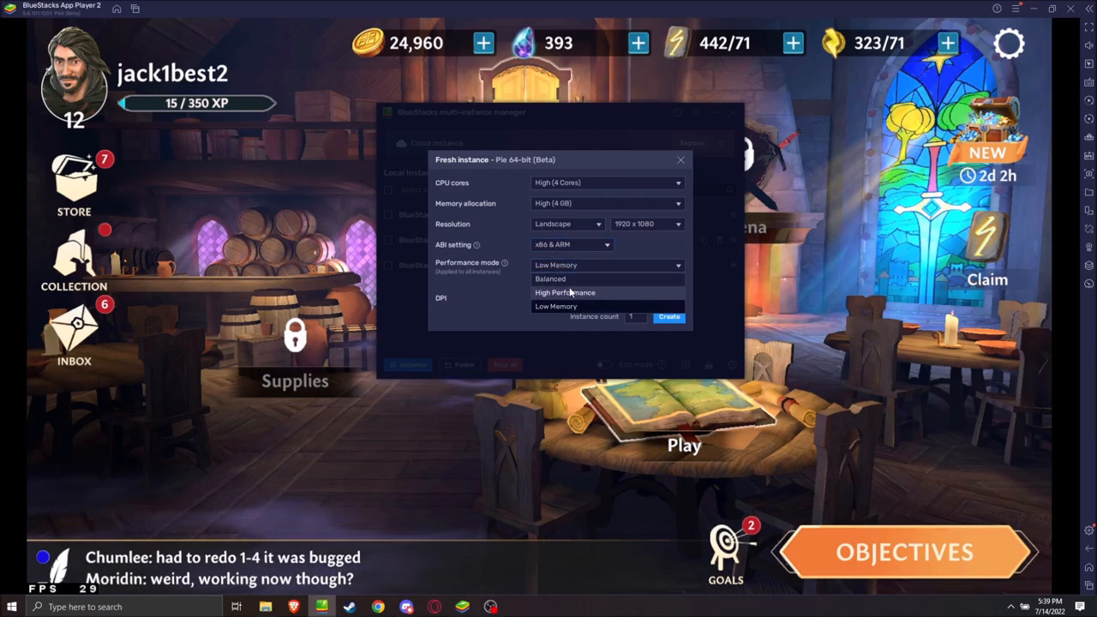
{"action": "left_click", "coordinate": [563, 292]}
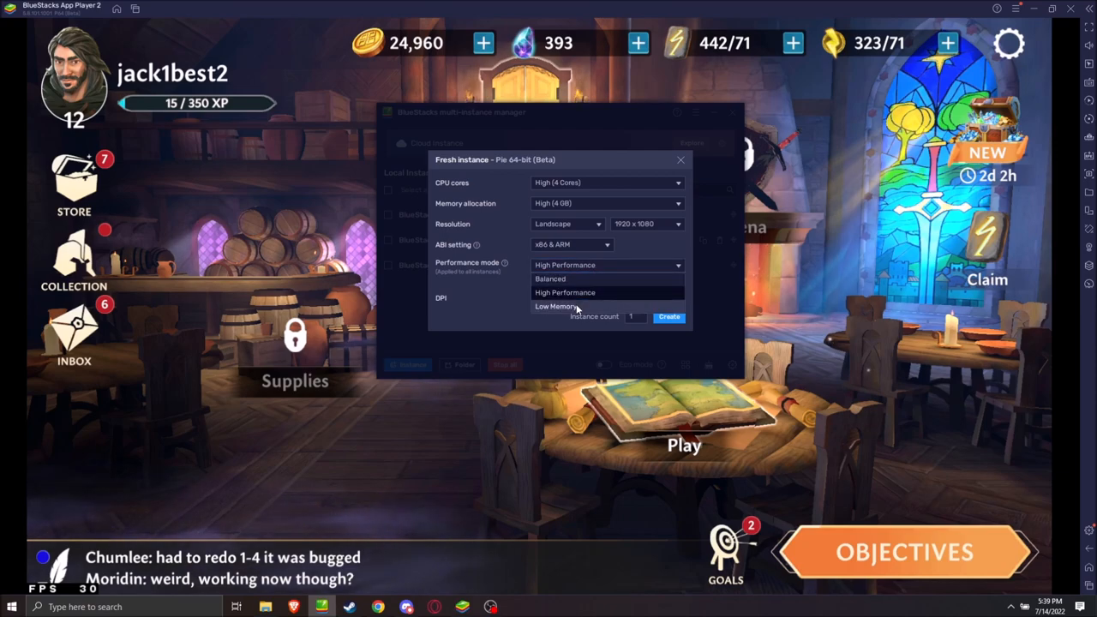
{"action": "left_click", "coordinate": [550, 279]}
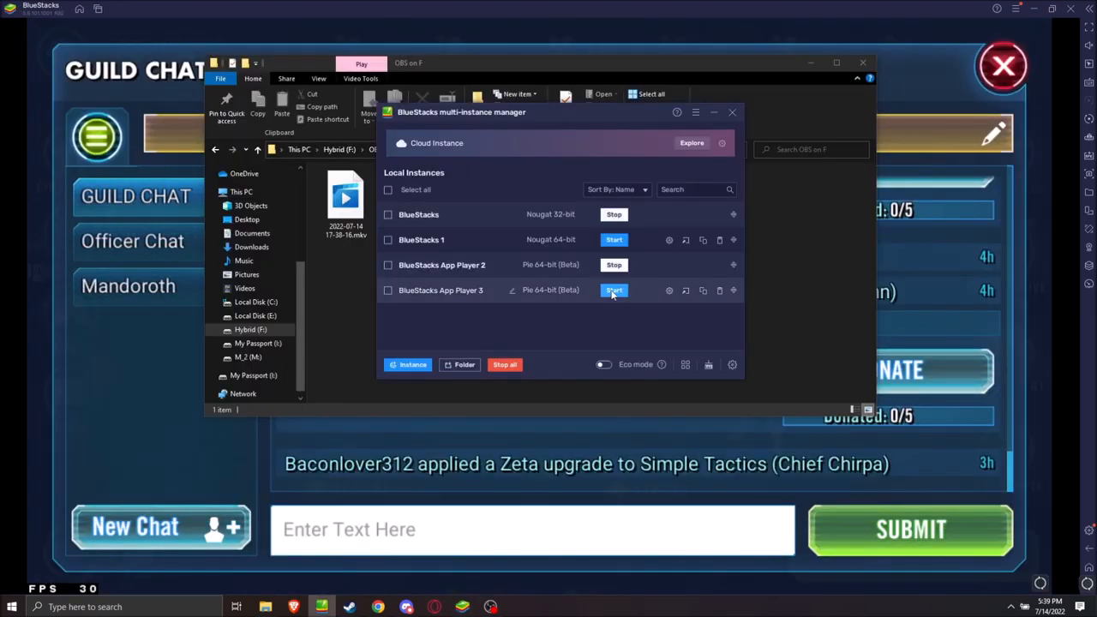
Step: Boot BlueStacks App Player 3 to its home screen and bring up its settings
{"action": "left_click", "coordinate": [613, 290]}
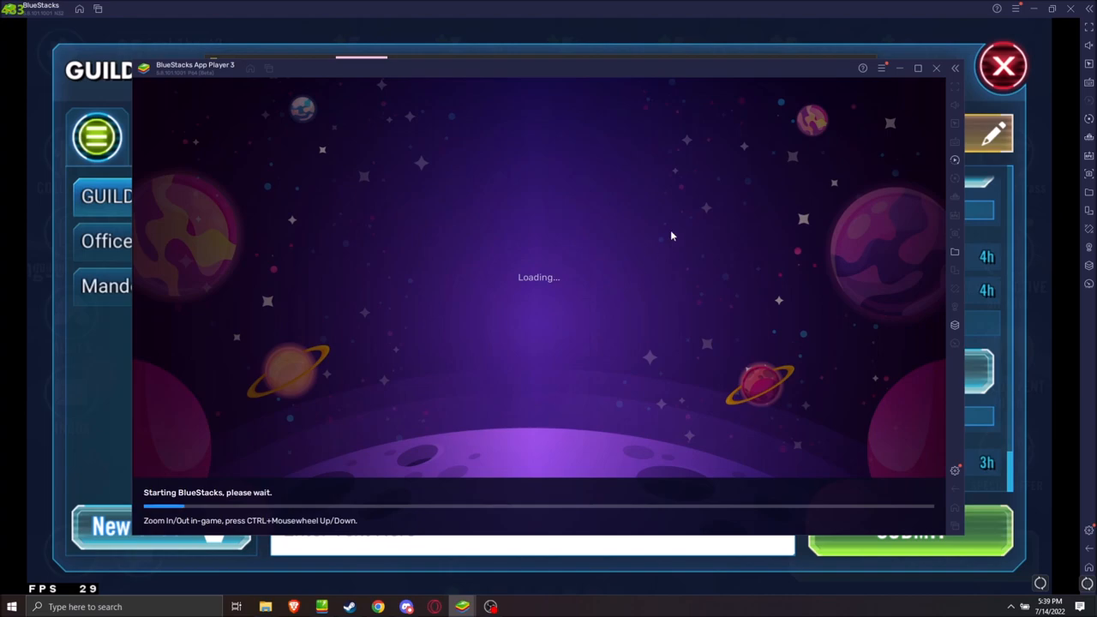
{"action": "mouse_move", "coordinate": [648, 241]}
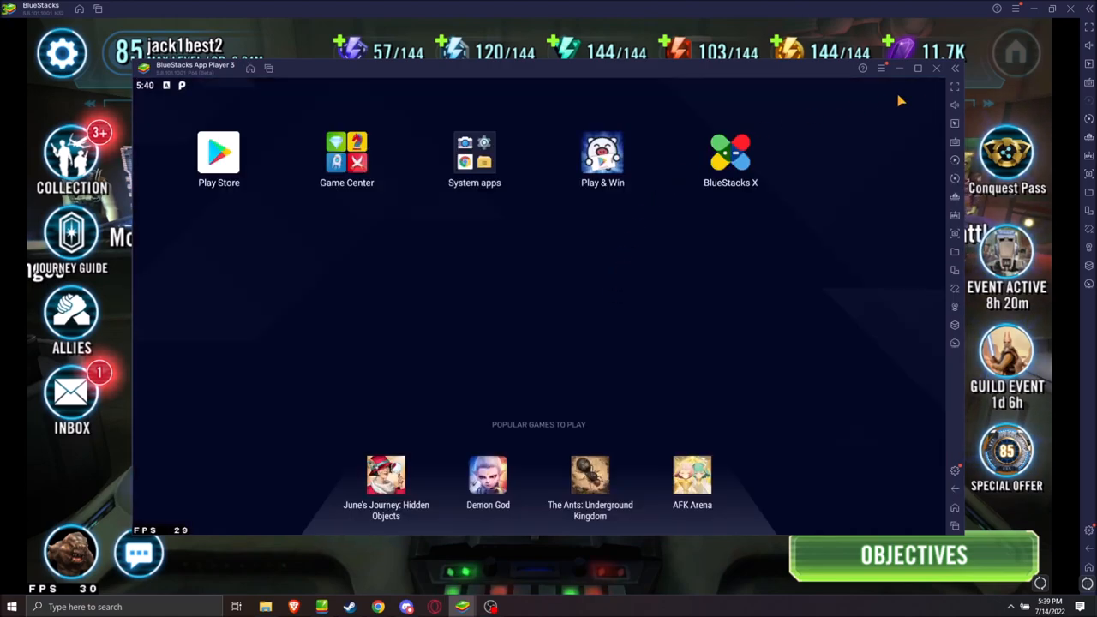
{"action": "left_click", "coordinate": [917, 68]}
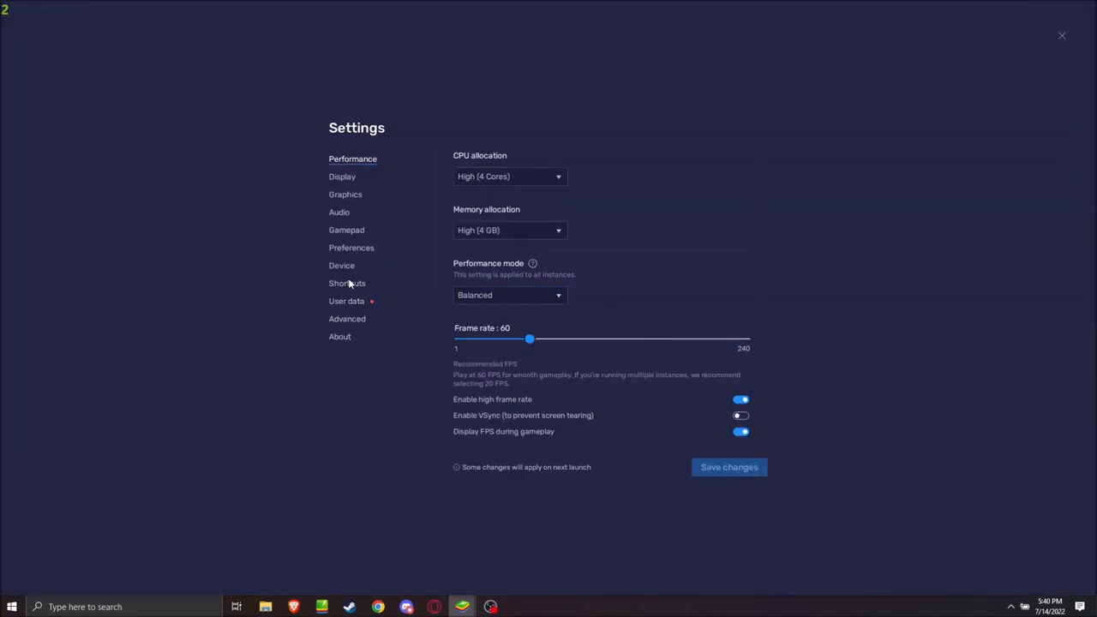
Step: Save the Samsung Galaxy S21 Ultra device profile on ATNT and close Settings
{"action": "left_click", "coordinate": [341, 265]}
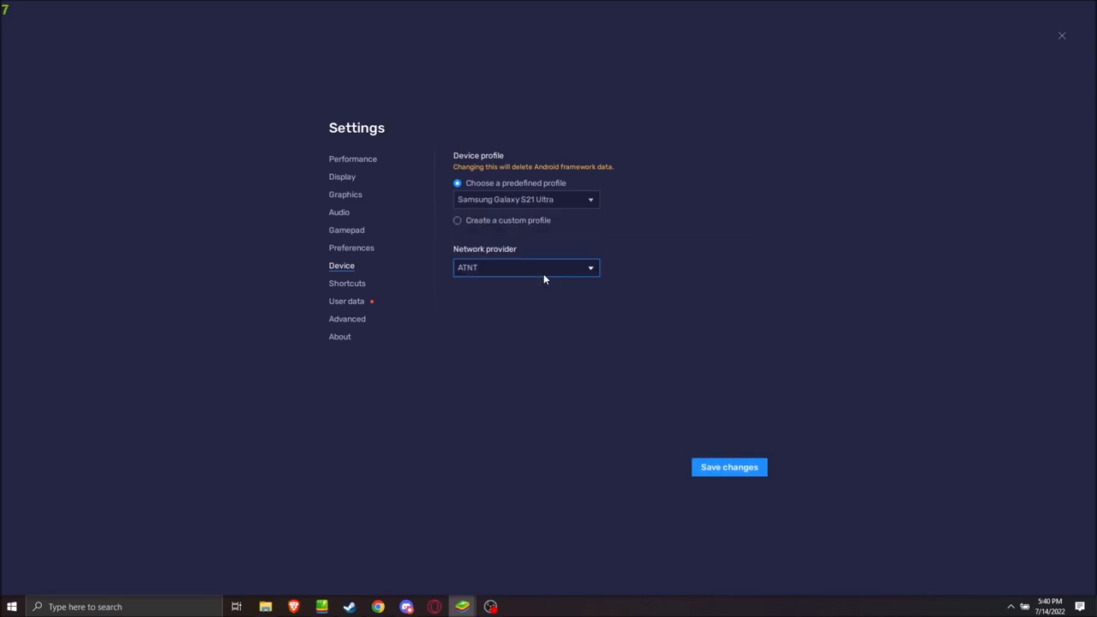
{"action": "mouse_move", "coordinate": [725, 433]}
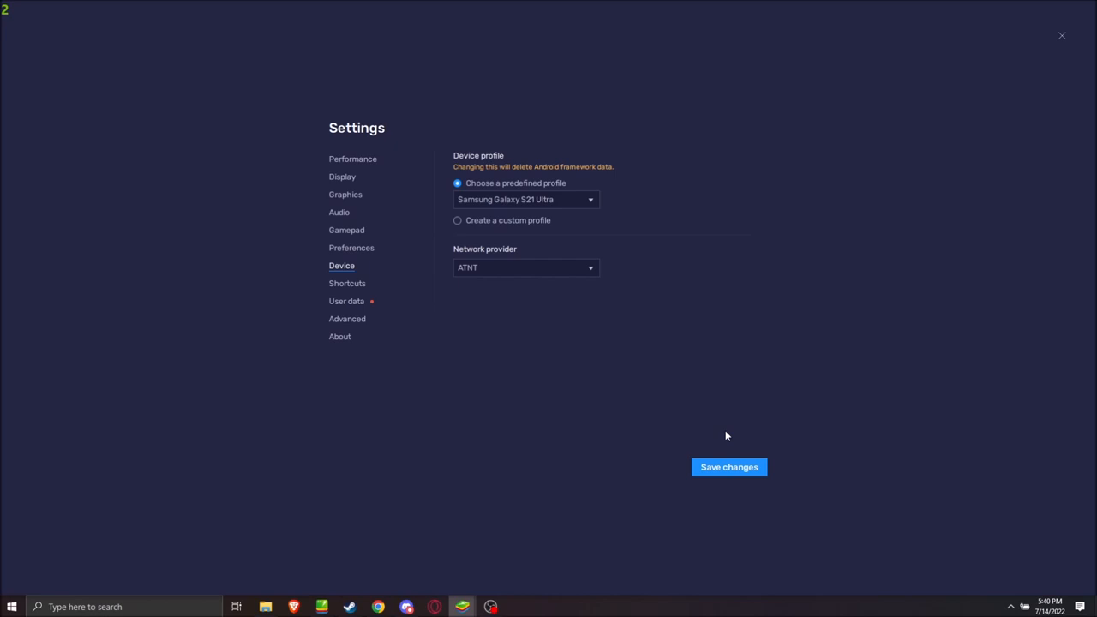
{"action": "mouse_move", "coordinate": [580, 232]}
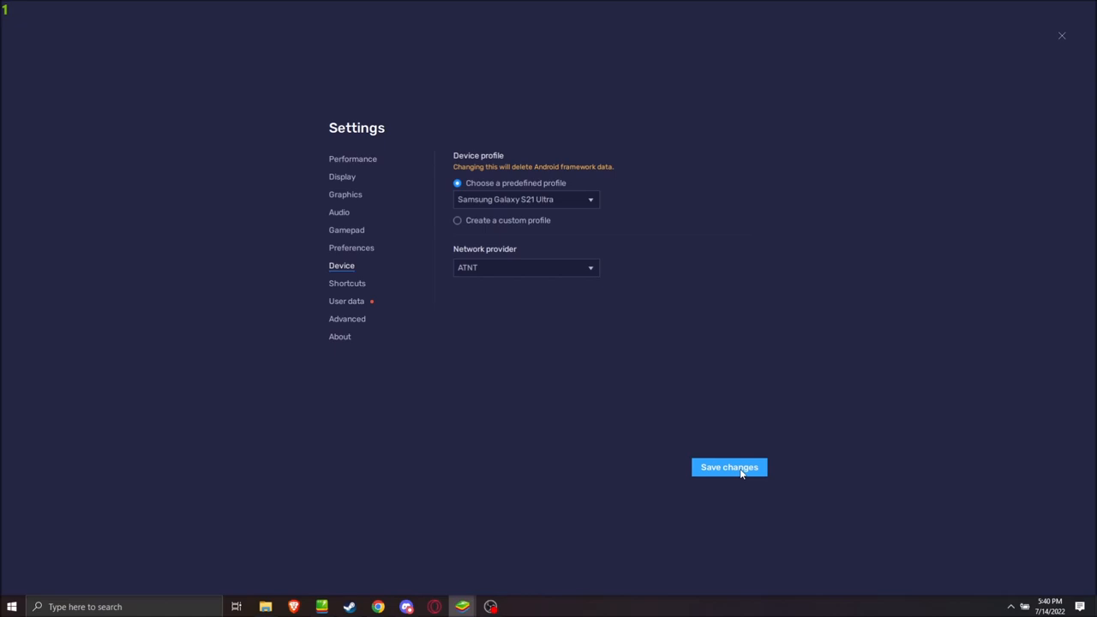
{"action": "left_click", "coordinate": [728, 467]}
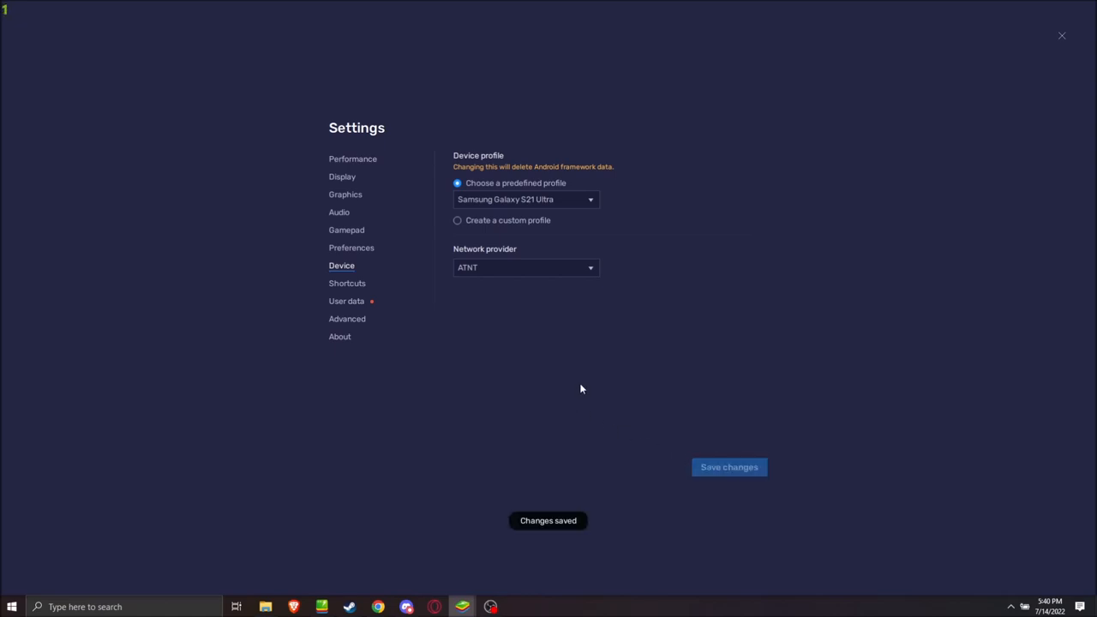
{"action": "left_click", "coordinate": [1061, 35]}
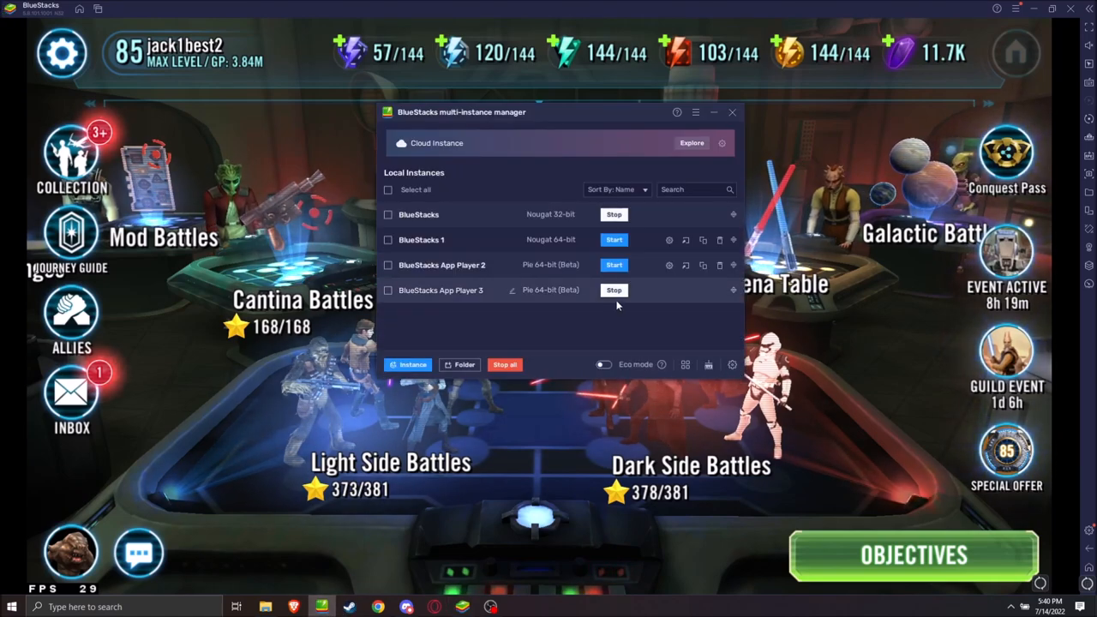
Step: Switch to the running BlueStacks App Player 3 from the Multi-instance Manager
{"action": "left_click", "coordinate": [613, 290]}
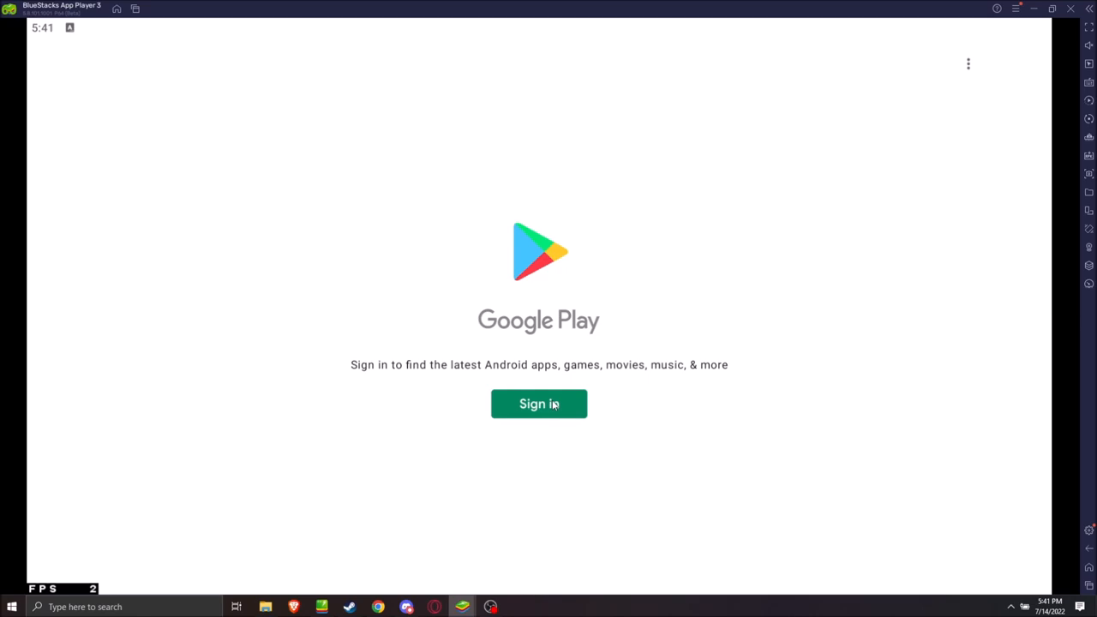
Step: Sign in to Google Play, skip the Play Points intro, and install Split APKs Installer
{"action": "left_click", "coordinate": [538, 404]}
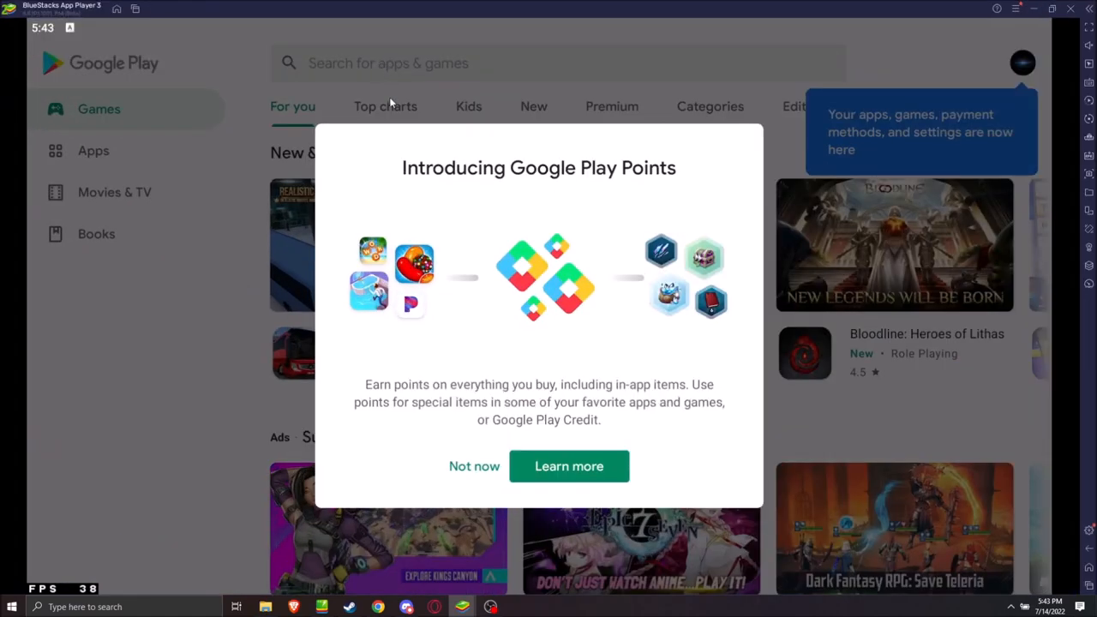
{"action": "left_click", "coordinate": [473, 465]}
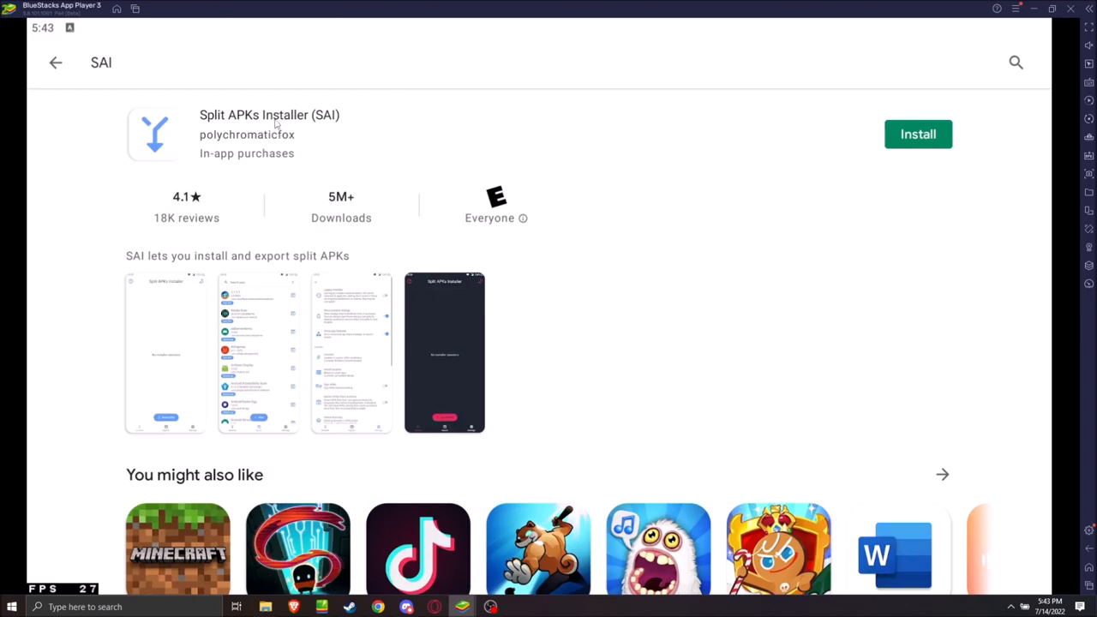
{"action": "left_click", "coordinate": [916, 134]}
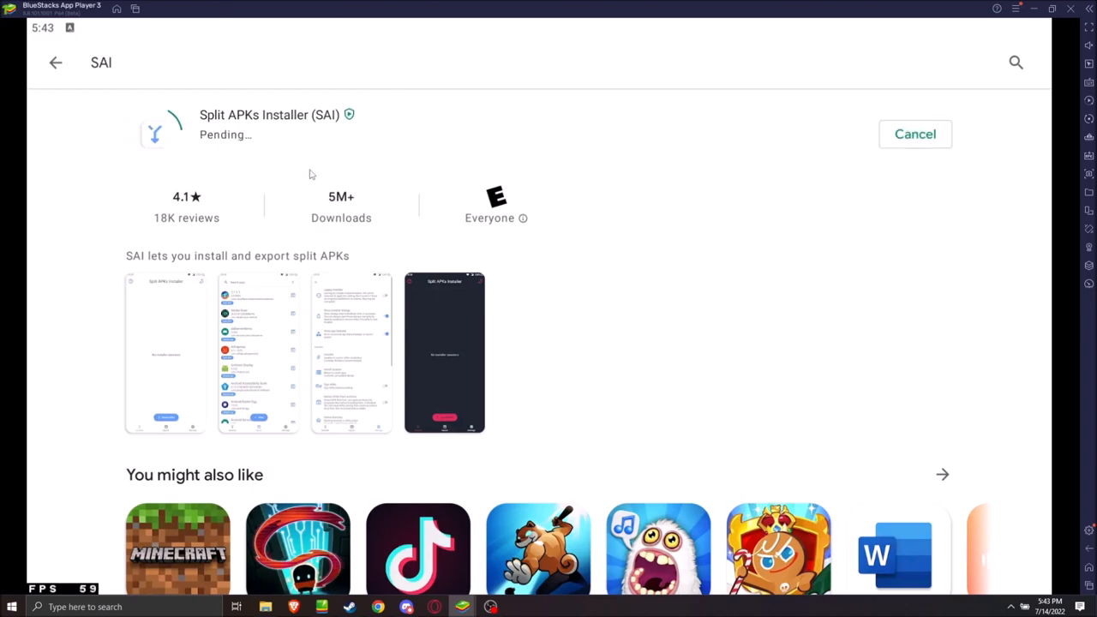
{"action": "mouse_move", "coordinate": [210, 143]}
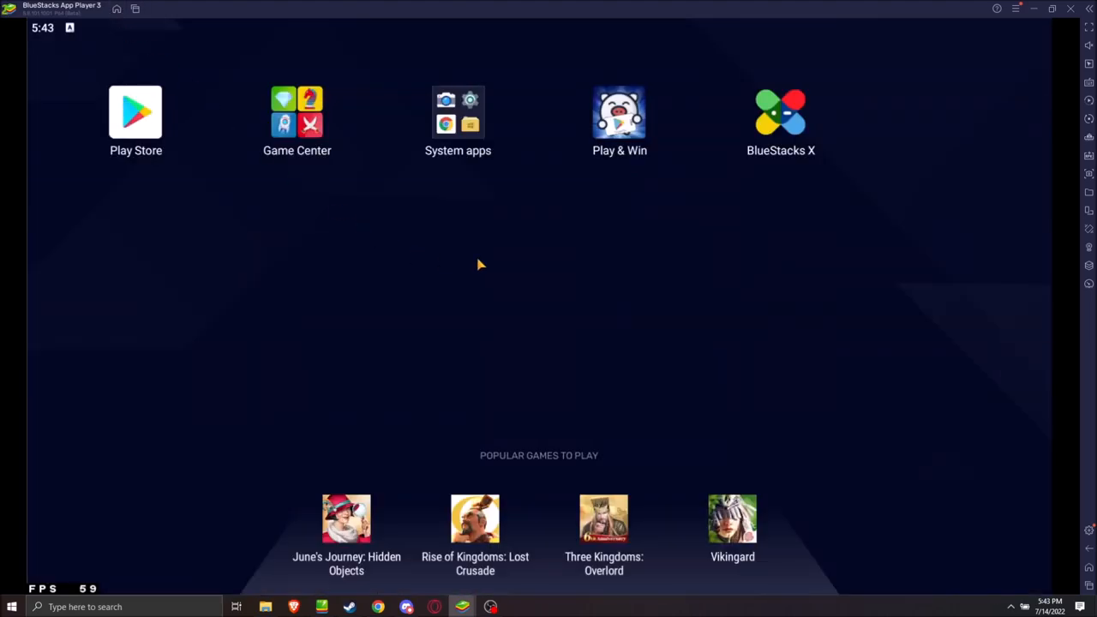
Step: Return App Player 3 to its Android home screen with the toolbar Home button
{"action": "left_click", "coordinate": [458, 112]}
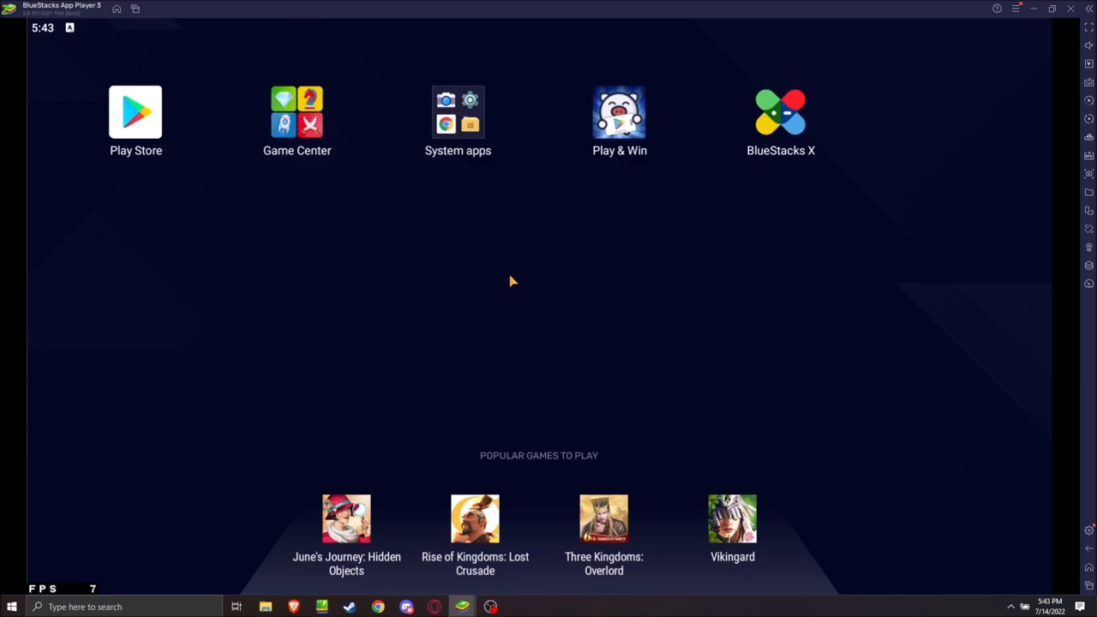
{"action": "mouse_move", "coordinate": [458, 135]}
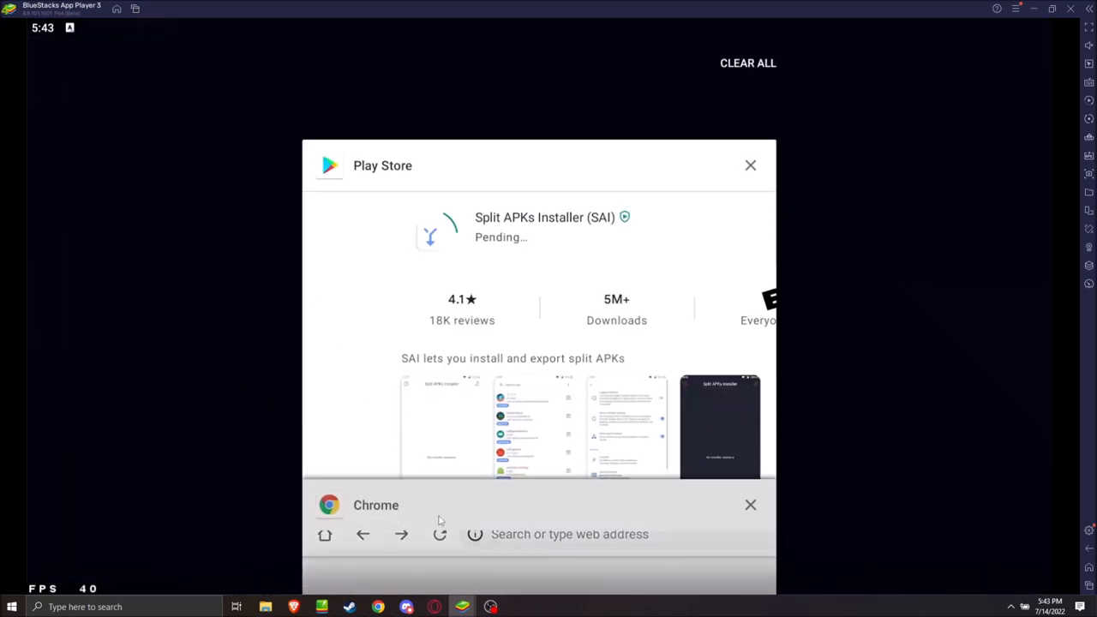
Step: Switch to Chrome from the recent apps overview
{"action": "left_click", "coordinate": [538, 505]}
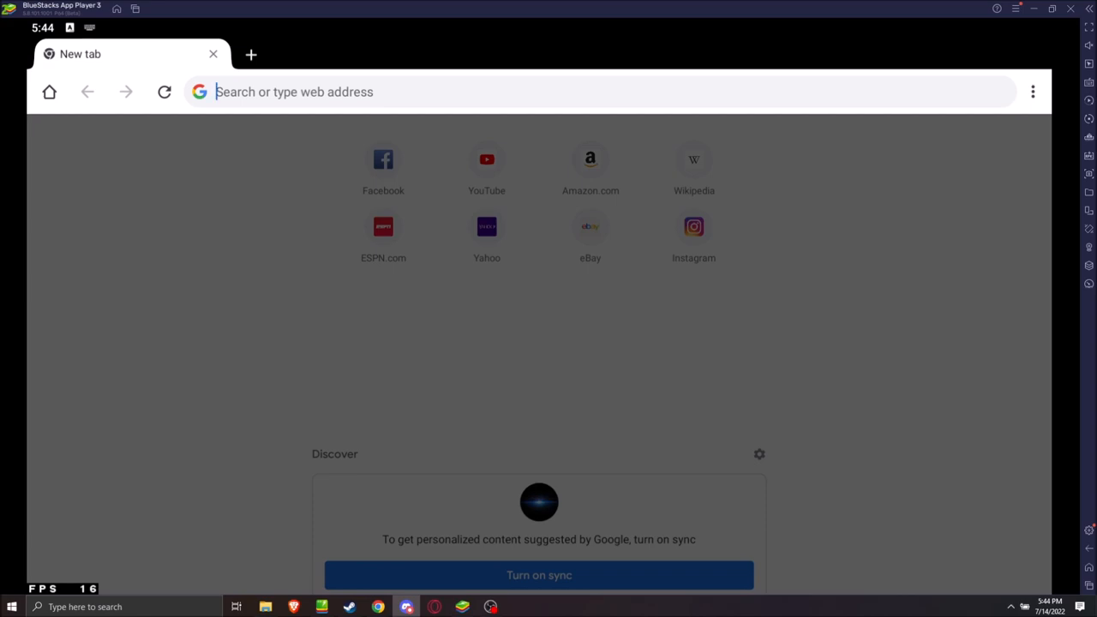
Step: Download split_config.arm64_v8a.apk and LOTR__Heroes_base.apk from their copied Discord links
{"action": "type", "text": "https://cdn.discordapp.com/attachments/973315533824991255/996912963929784340/split_config.arm64_v8a.apk"}
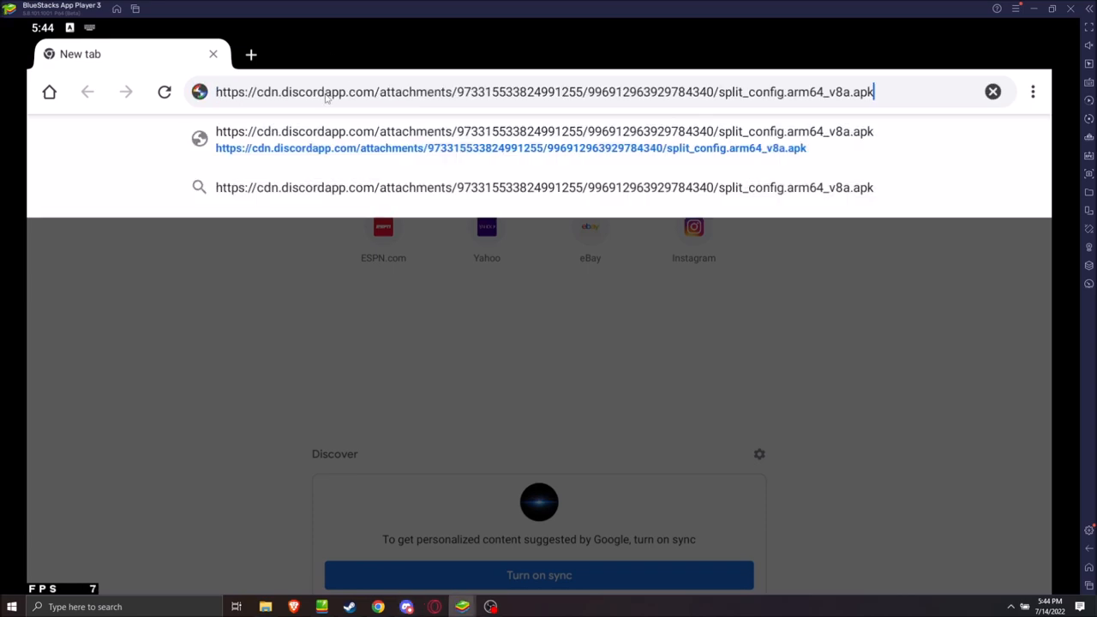
{"action": "mouse_move", "coordinate": [272, 283]}
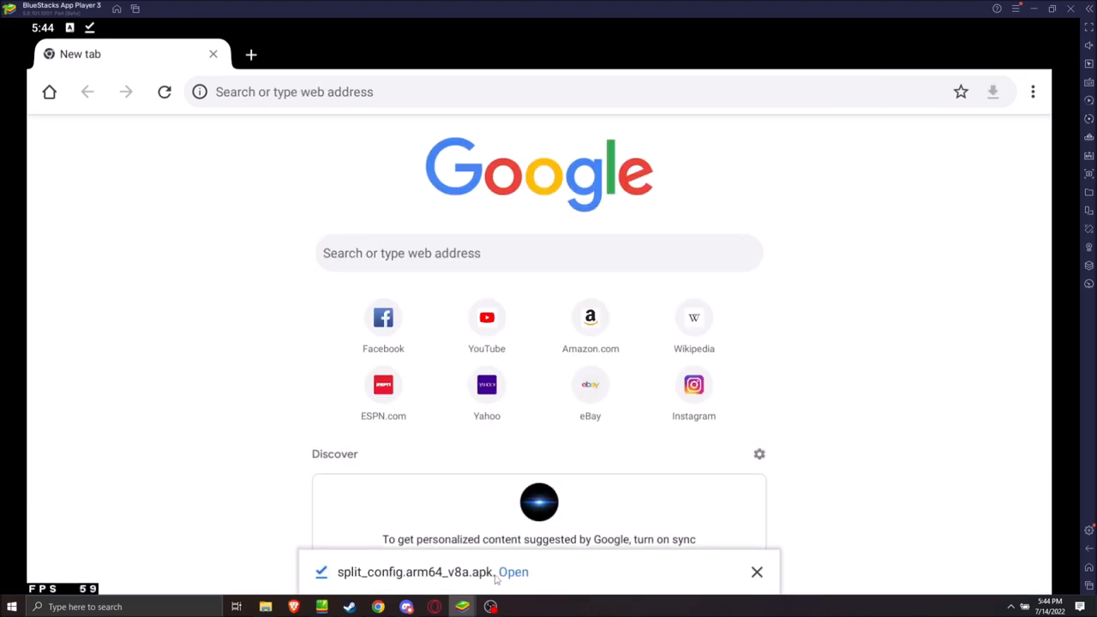
{"action": "left_click", "coordinate": [756, 572]}
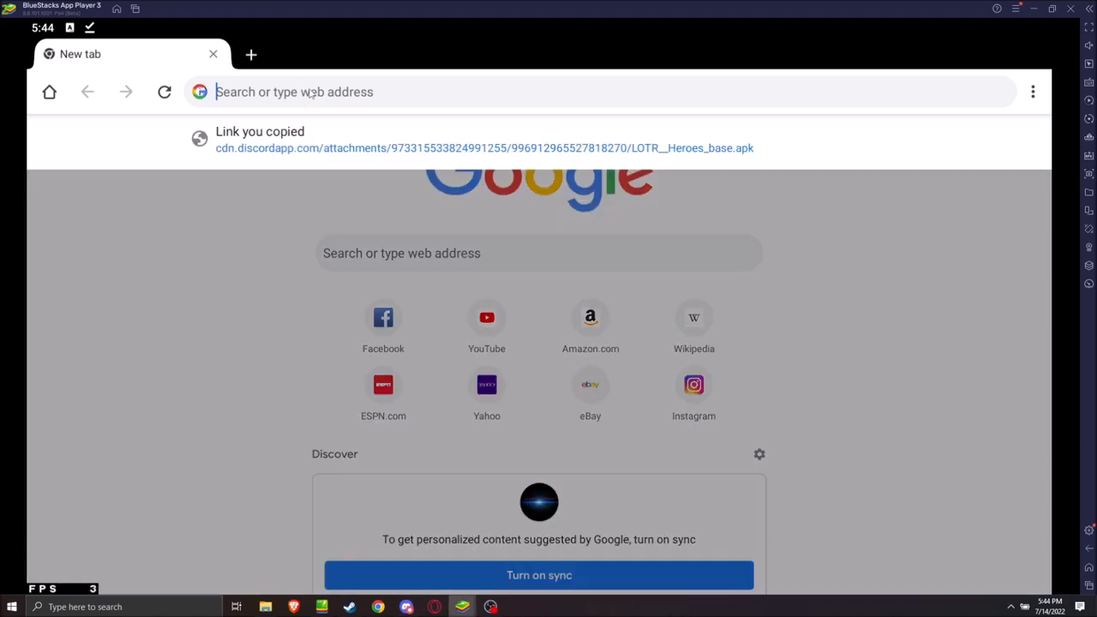
{"action": "left_click", "coordinate": [483, 148]}
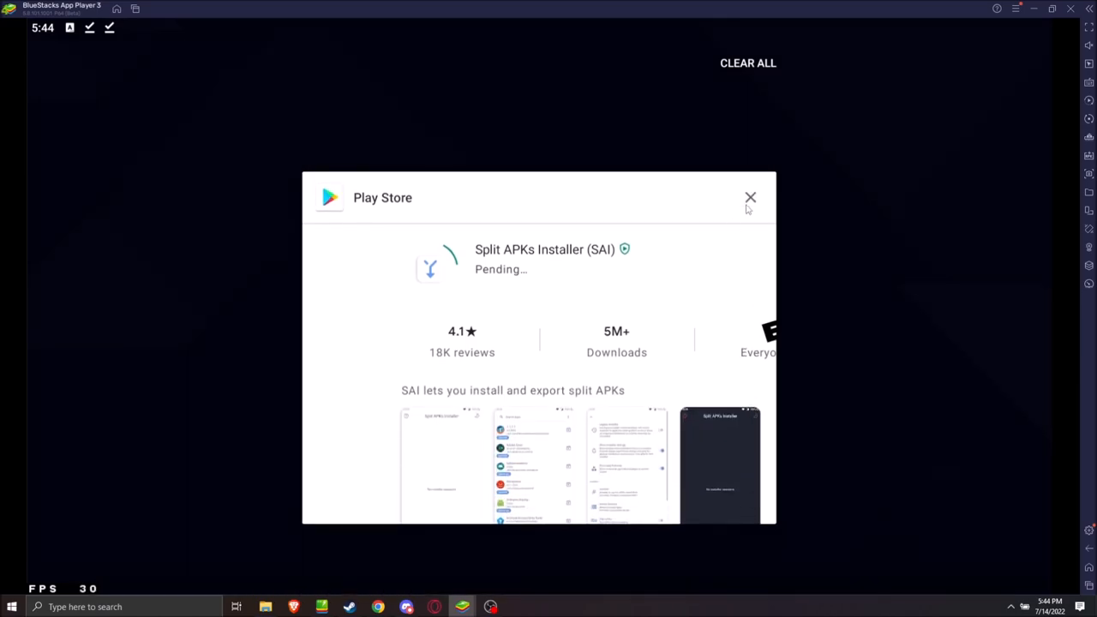
Step: Dismiss the pending Play Store card and launch SAI's system file picker
{"action": "left_click", "coordinate": [750, 197]}
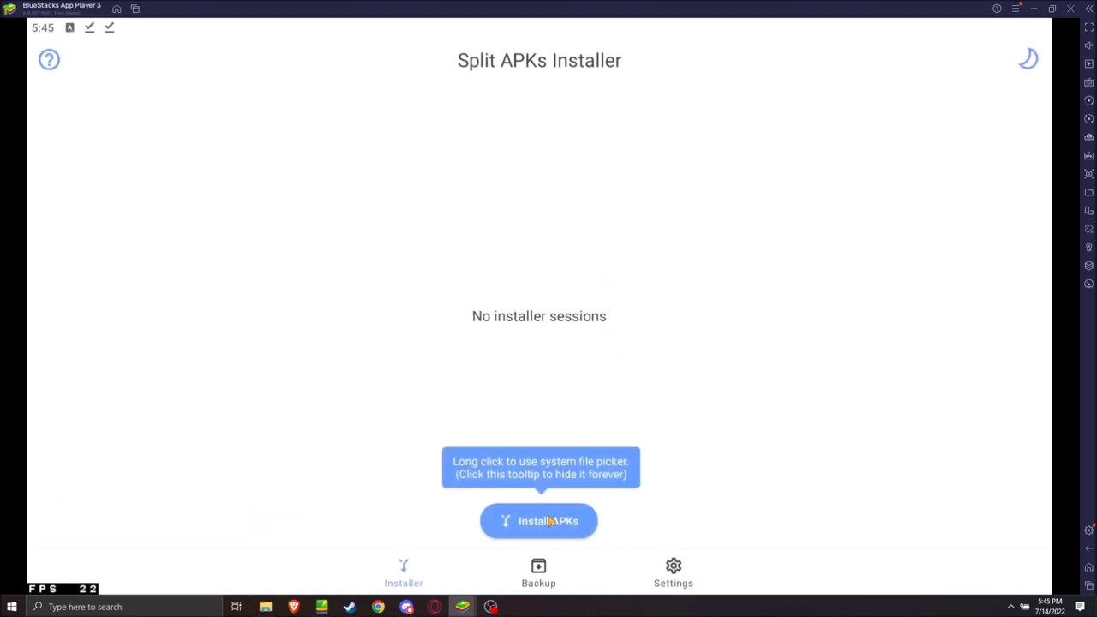
{"action": "mouse_move", "coordinate": [563, 474]}
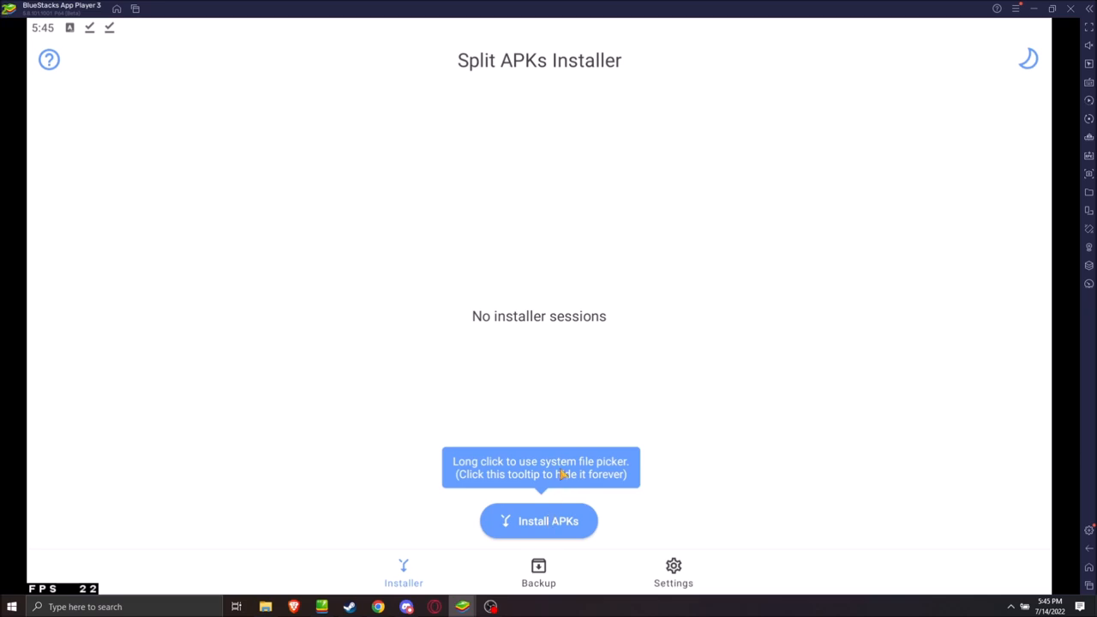
{"action": "left_click", "coordinate": [538, 520]}
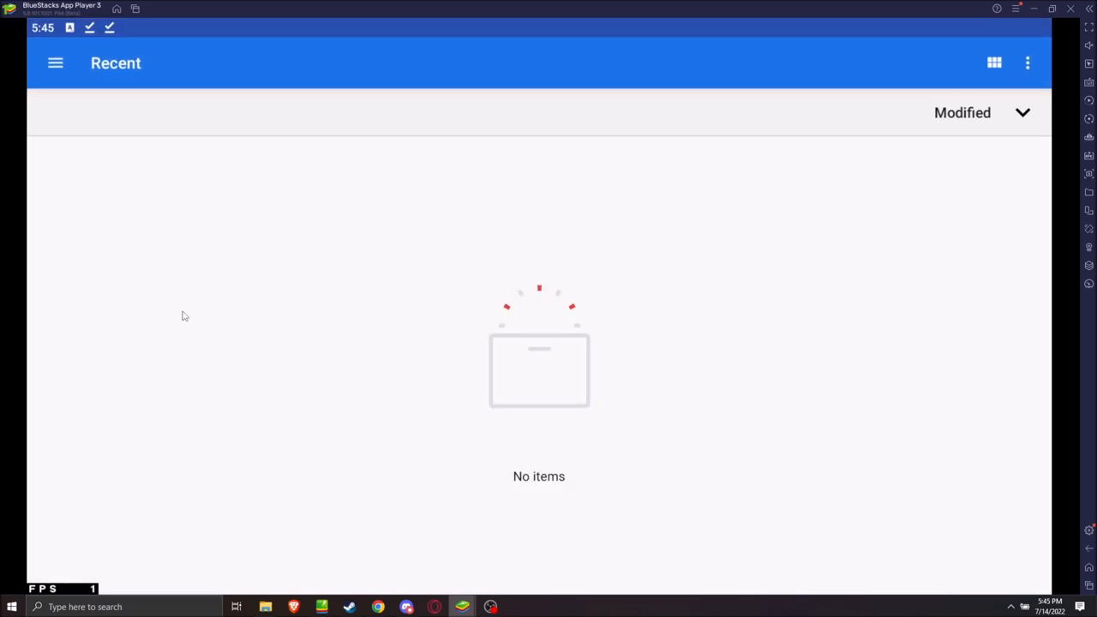
Step: Open both downloaded LOTR Heroes APK files from Downloads in Split APKs Installer
{"action": "left_click", "coordinate": [55, 62]}
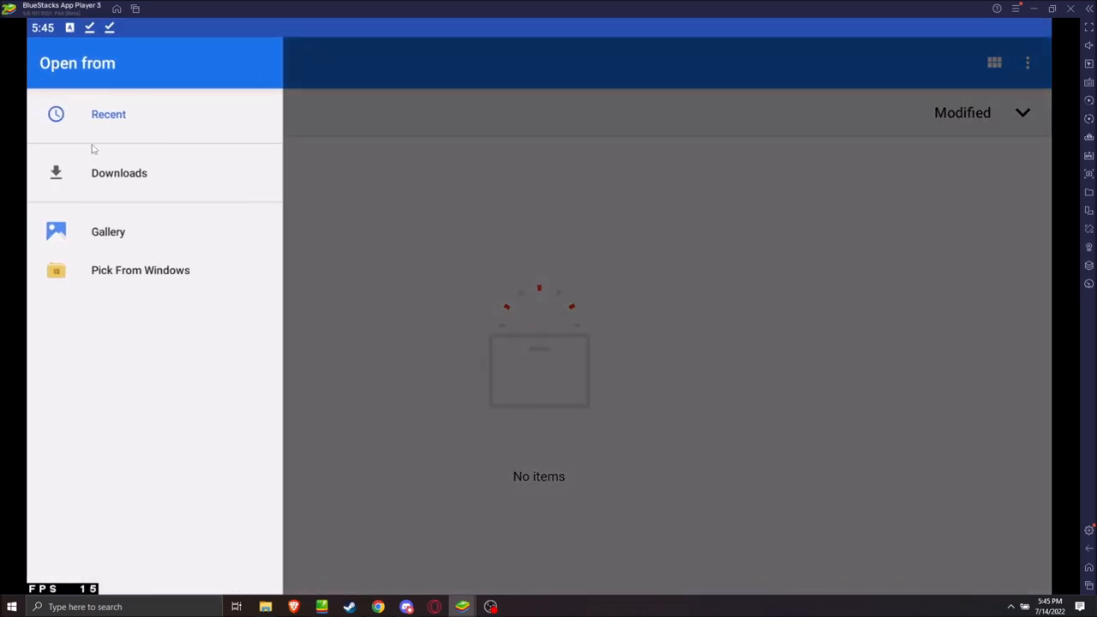
{"action": "left_click", "coordinate": [119, 172]}
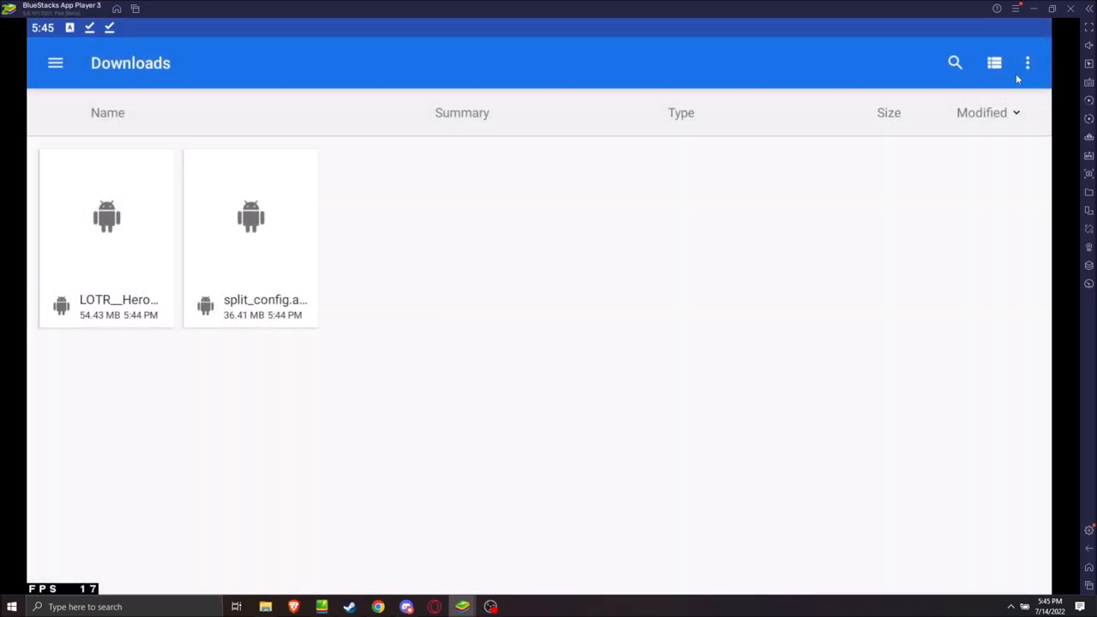
{"action": "mouse_move", "coordinate": [1027, 62]}
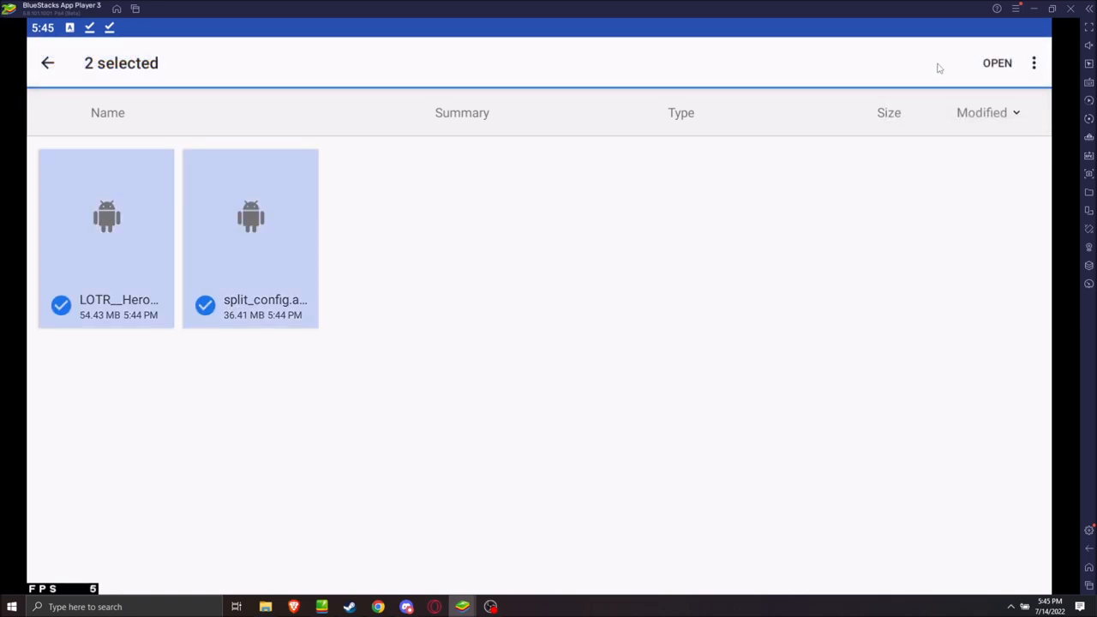
{"action": "mouse_move", "coordinate": [300, 215]}
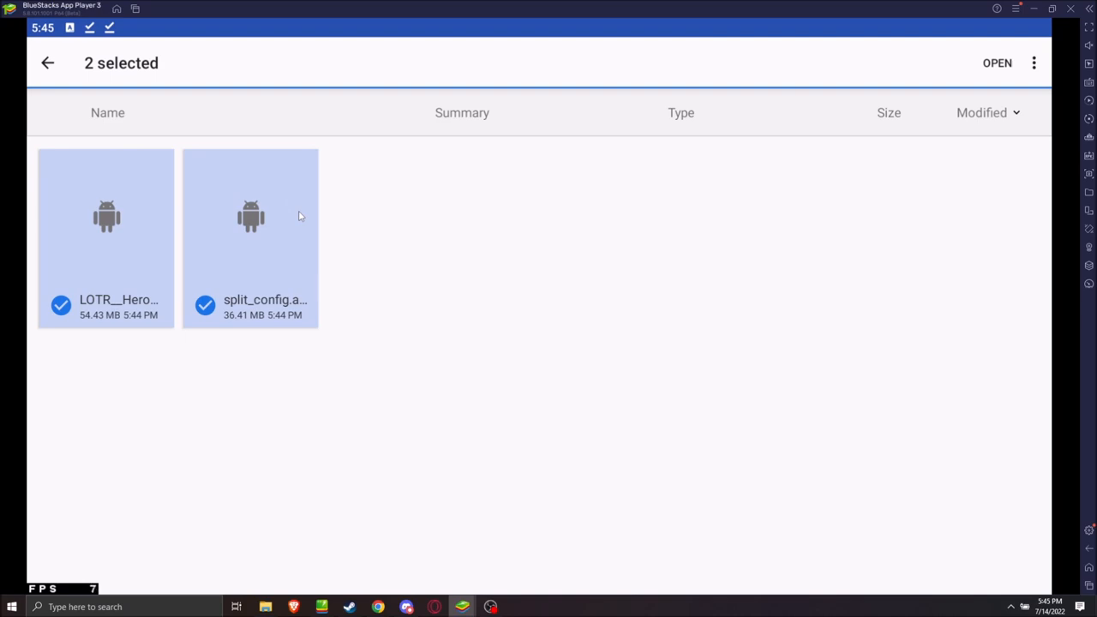
{"action": "mouse_move", "coordinate": [578, 241]}
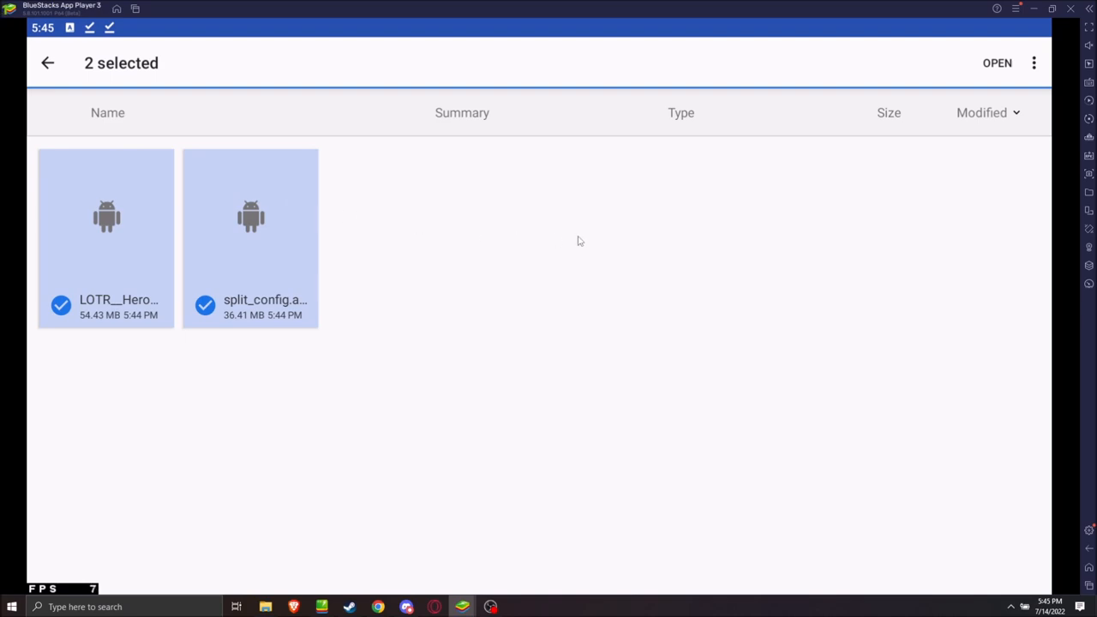
{"action": "mouse_move", "coordinate": [793, 207]}
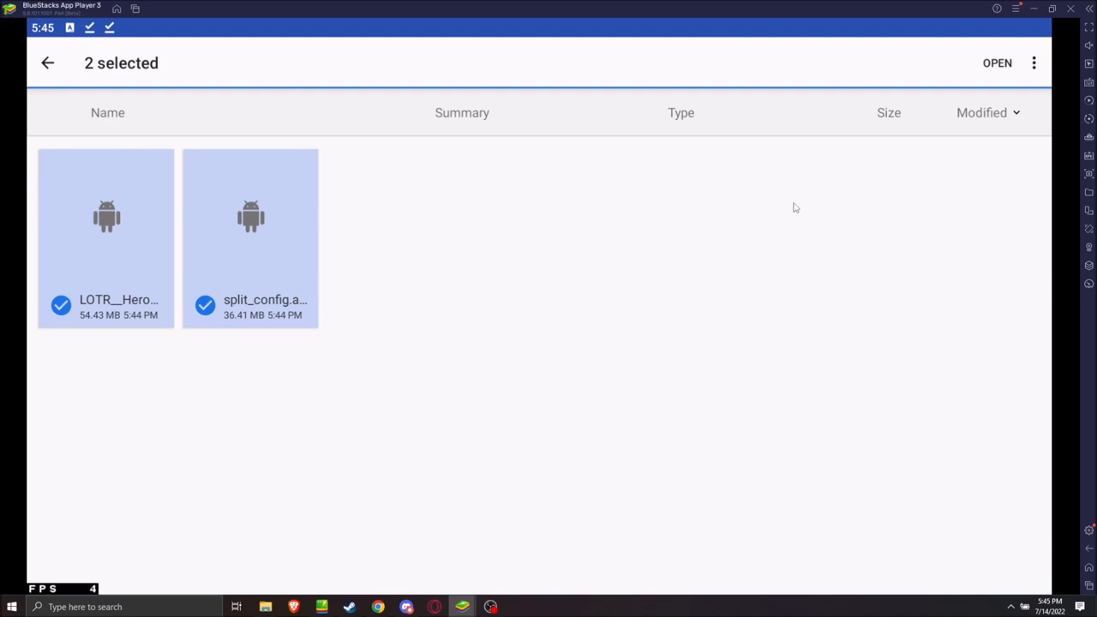
{"action": "mouse_move", "coordinate": [1075, 91]}
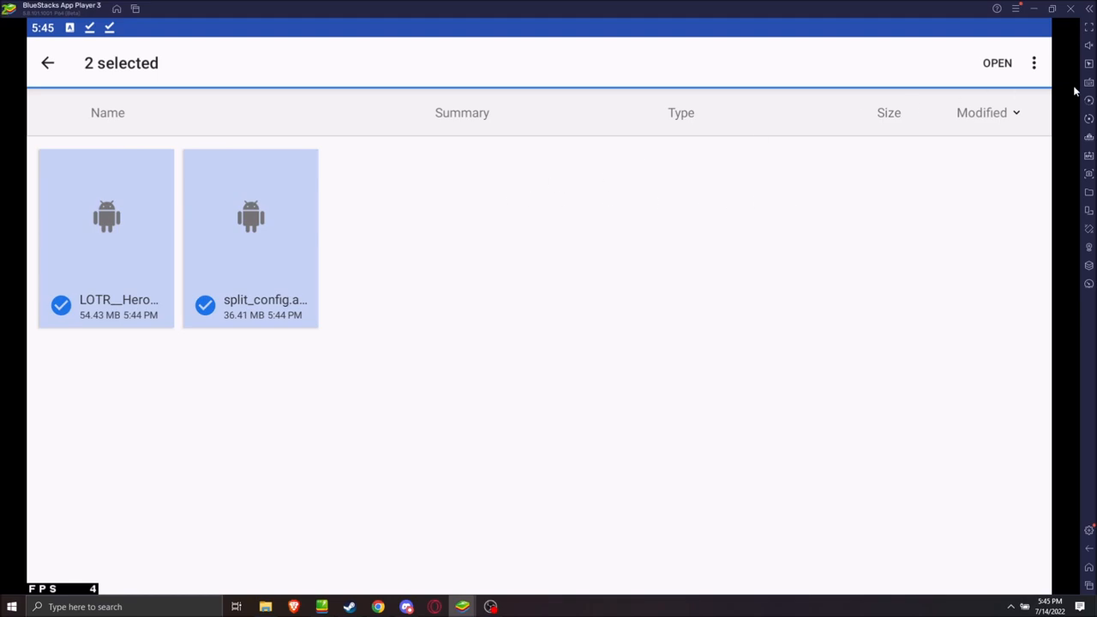
{"action": "left_click", "coordinate": [996, 63]}
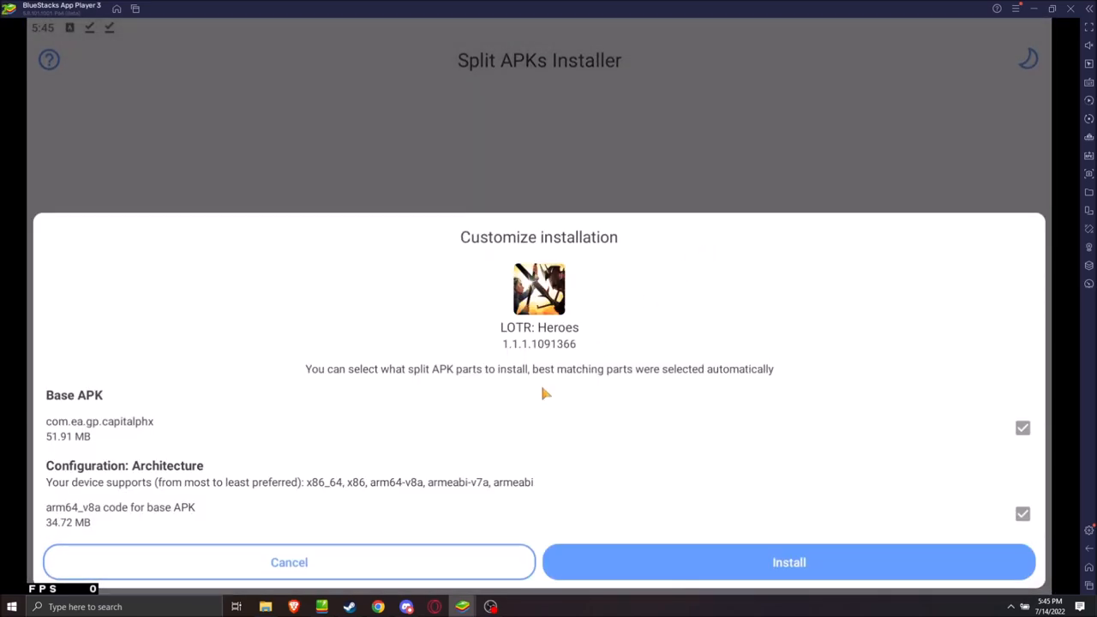
Step: Start installing LOTR: Heroes in SAI and allow installs from this source
{"action": "left_click", "coordinate": [788, 562]}
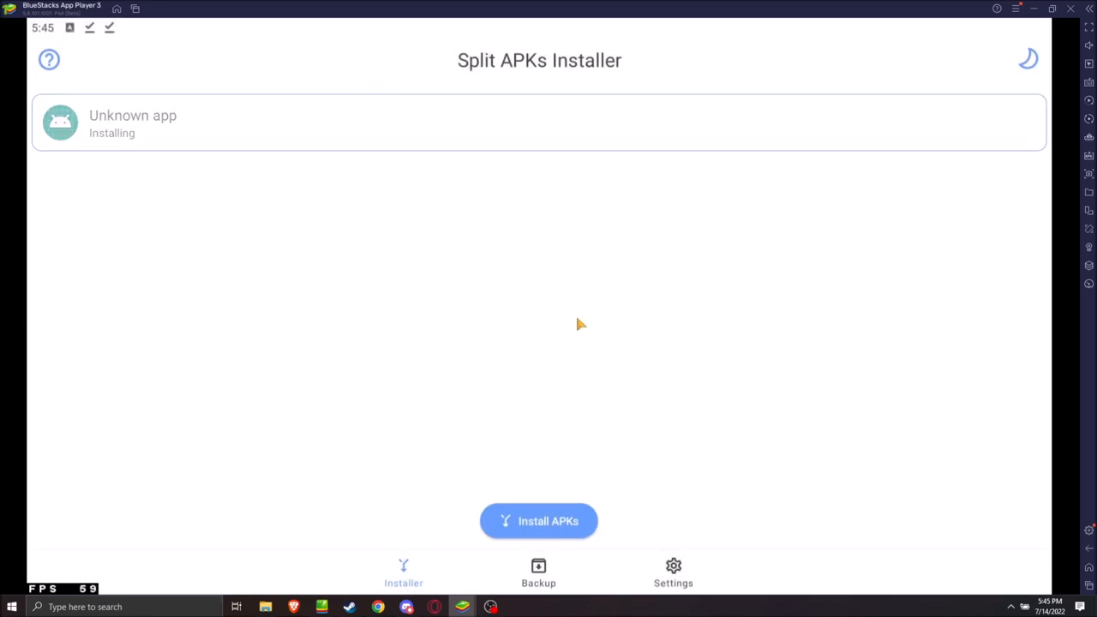
{"action": "left_click", "coordinate": [538, 521]}
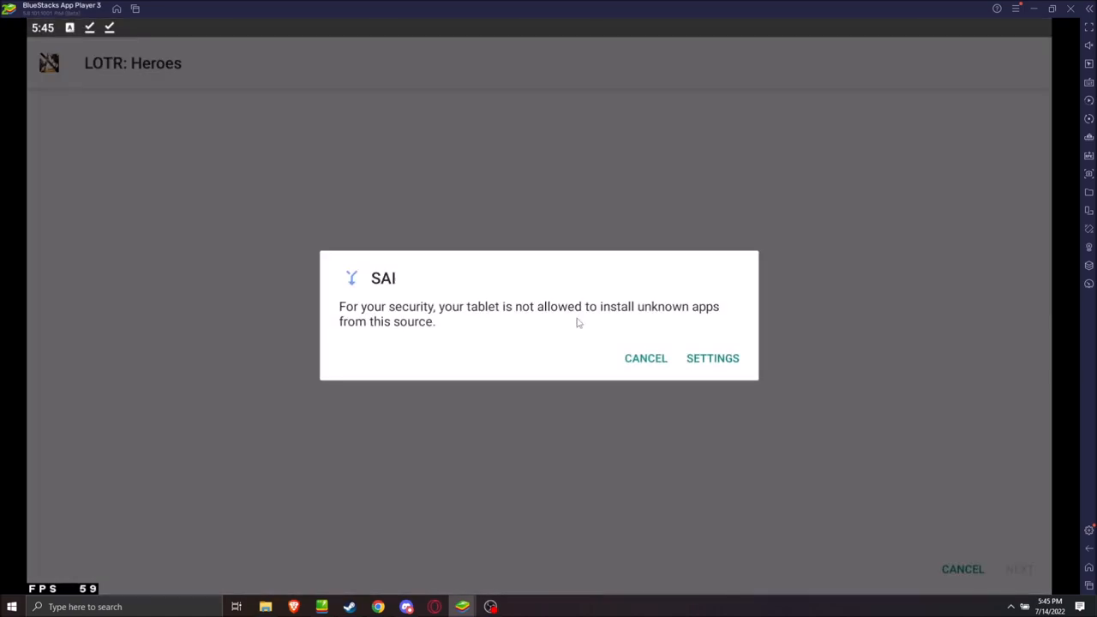
{"action": "mouse_move", "coordinate": [727, 360]}
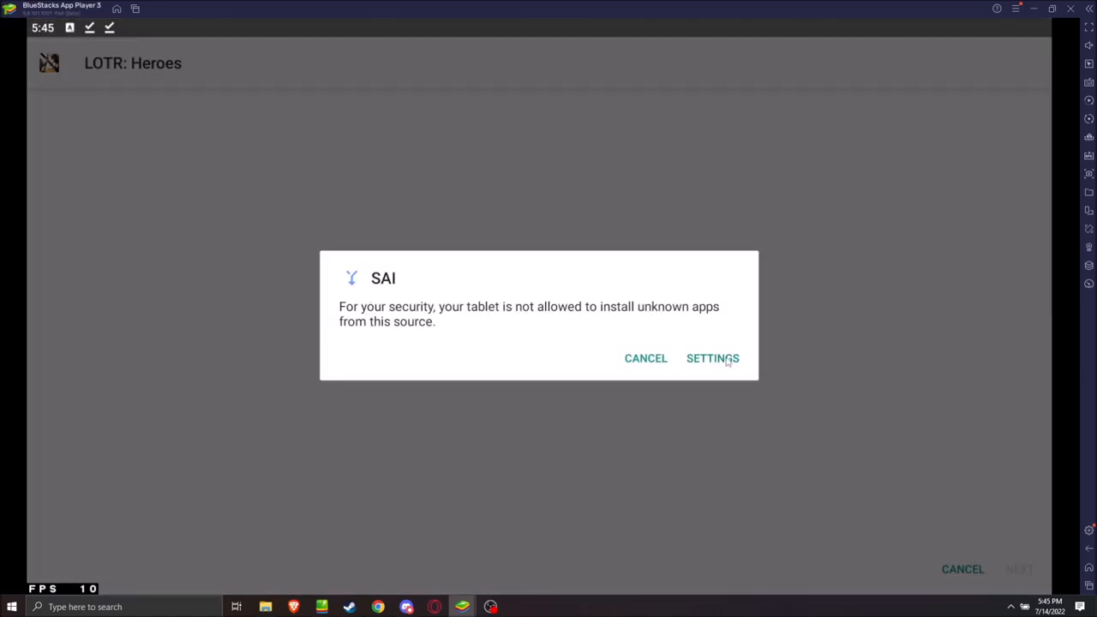
{"action": "left_click", "coordinate": [712, 358]}
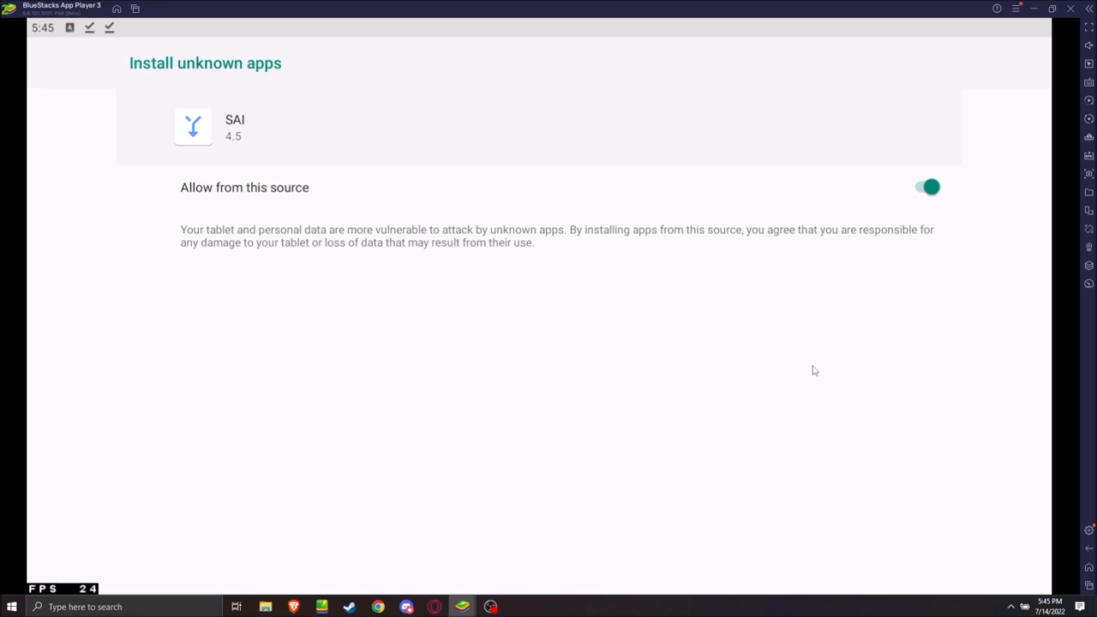
{"action": "mouse_move", "coordinate": [857, 360]}
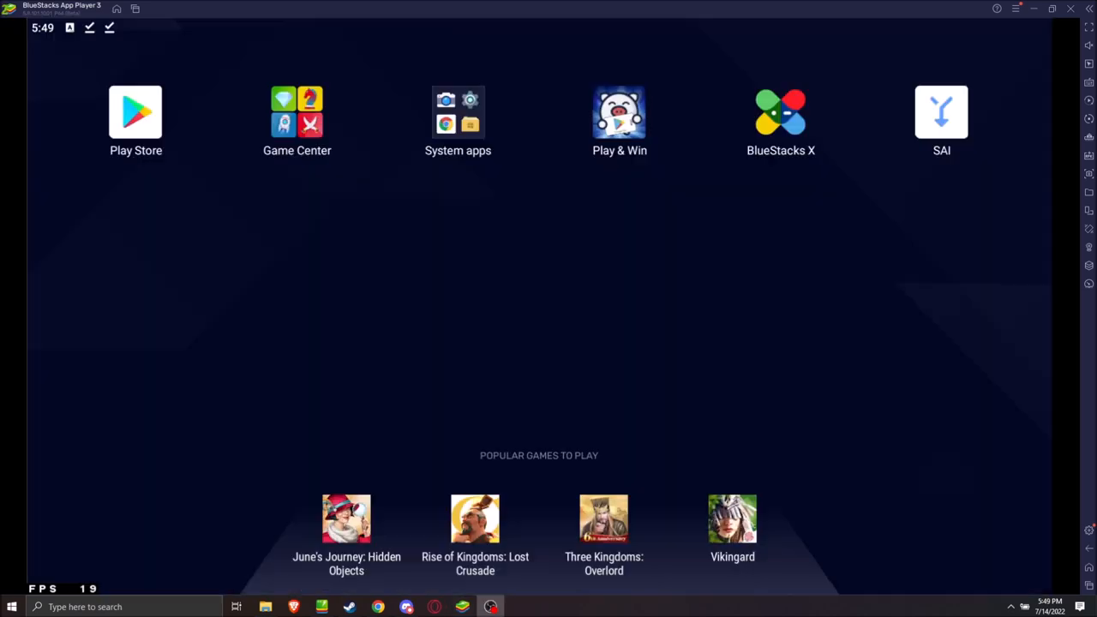
{"action": "mouse_move", "coordinate": [776, 261]}
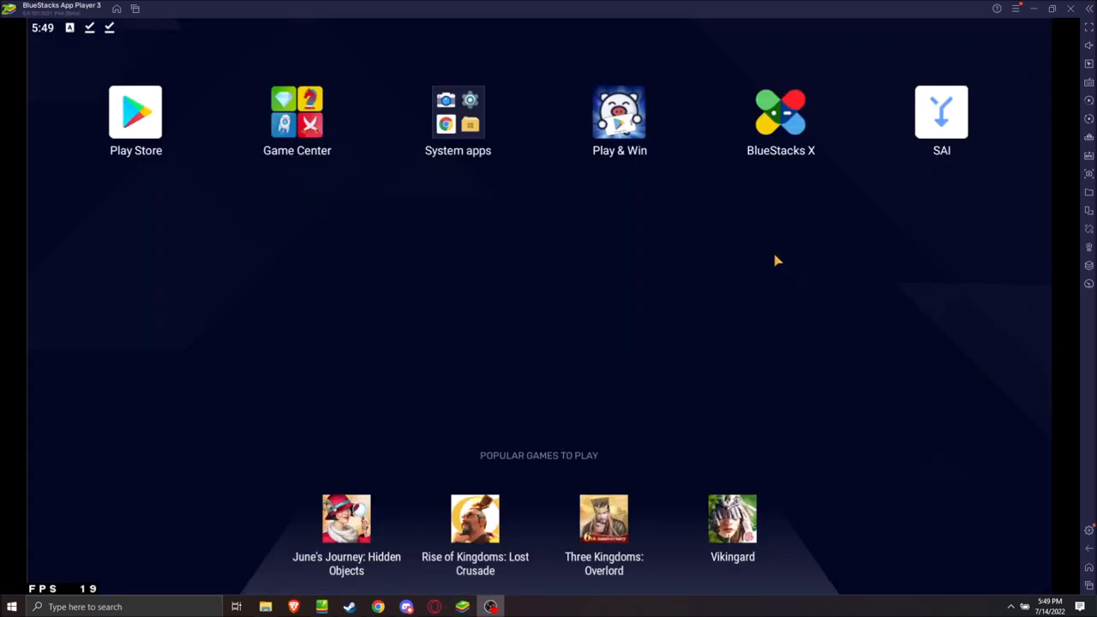
{"action": "mouse_move", "coordinate": [951, 116]}
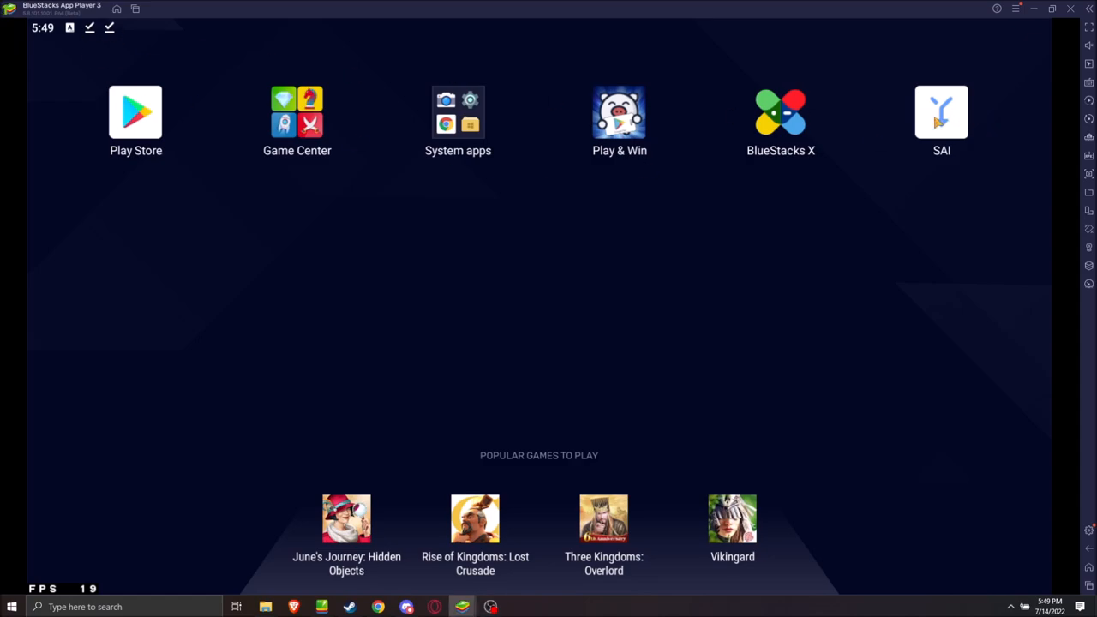
Step: Launch Split APKs Installer from the BlueStacks home screen icon
{"action": "left_click", "coordinate": [940, 111]}
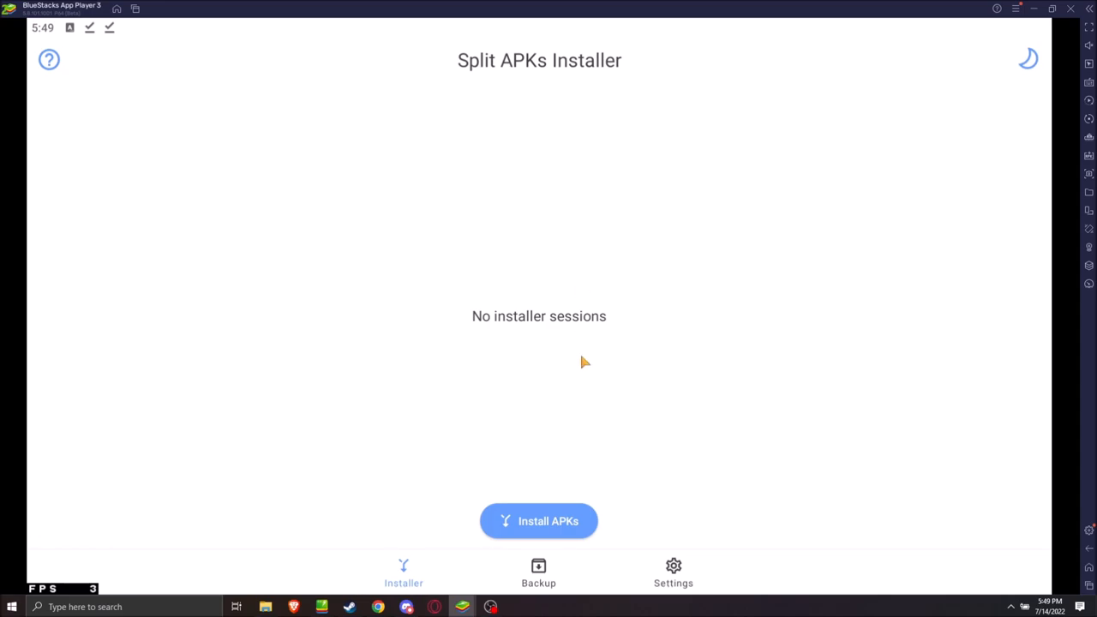
Step: Install the LOTR: Heroes split APKs, confirm the package prompt, and launch the game
{"action": "left_click", "coordinate": [538, 520]}
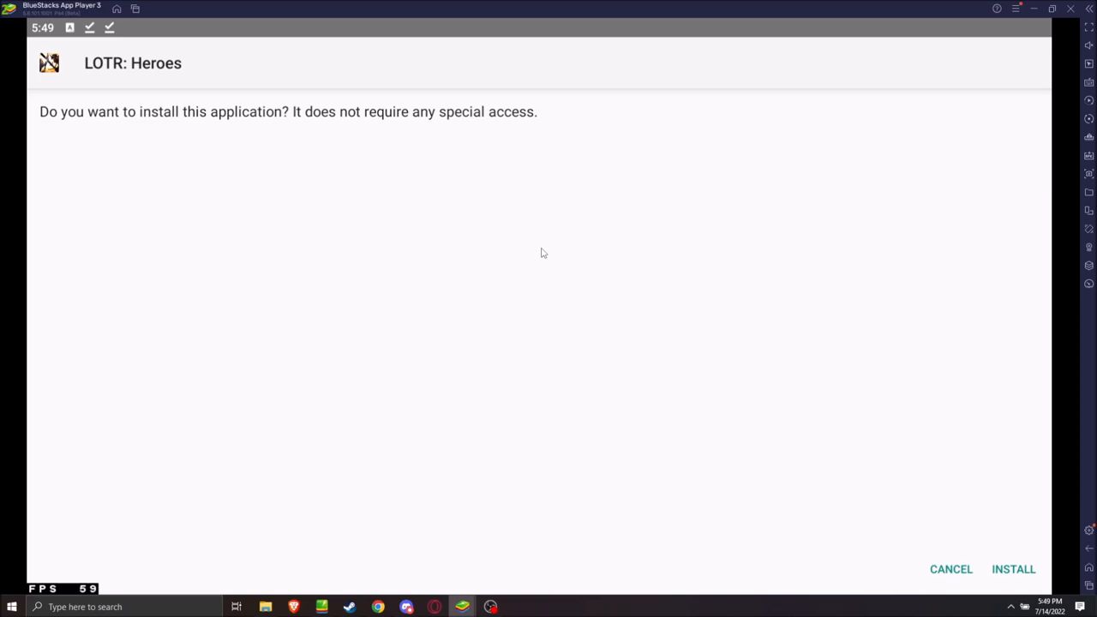
{"action": "left_click", "coordinate": [1013, 567]}
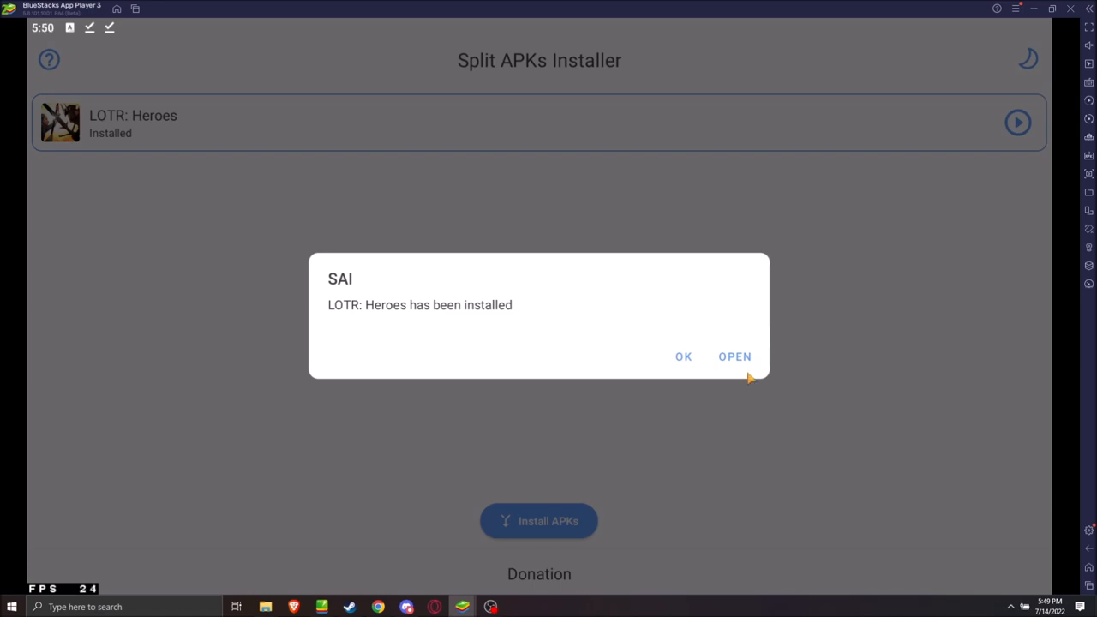
{"action": "left_click", "coordinate": [734, 357]}
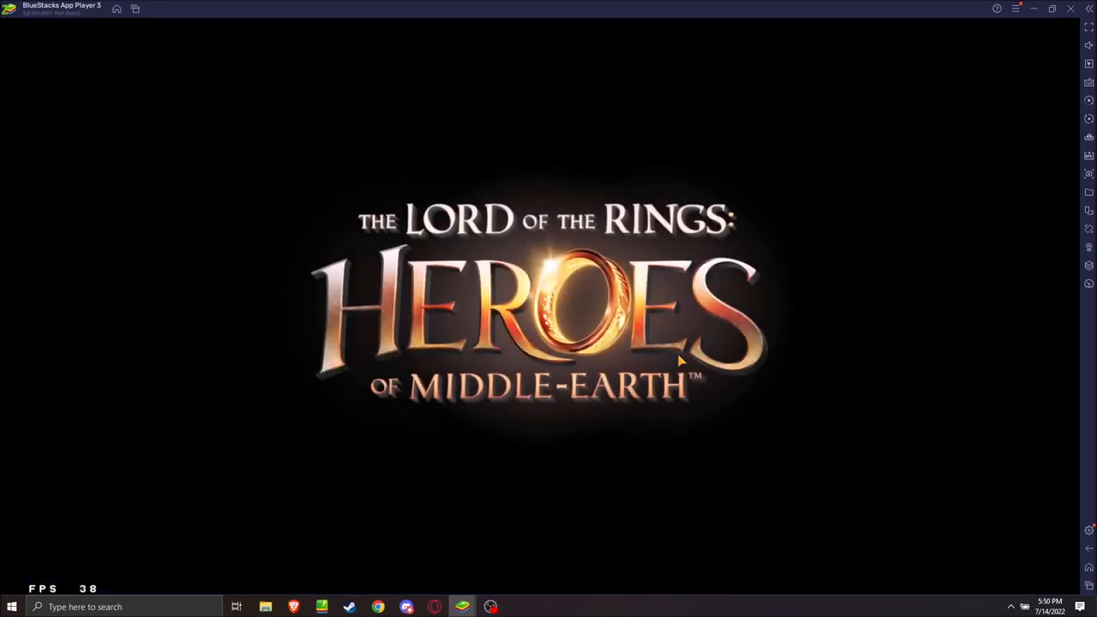